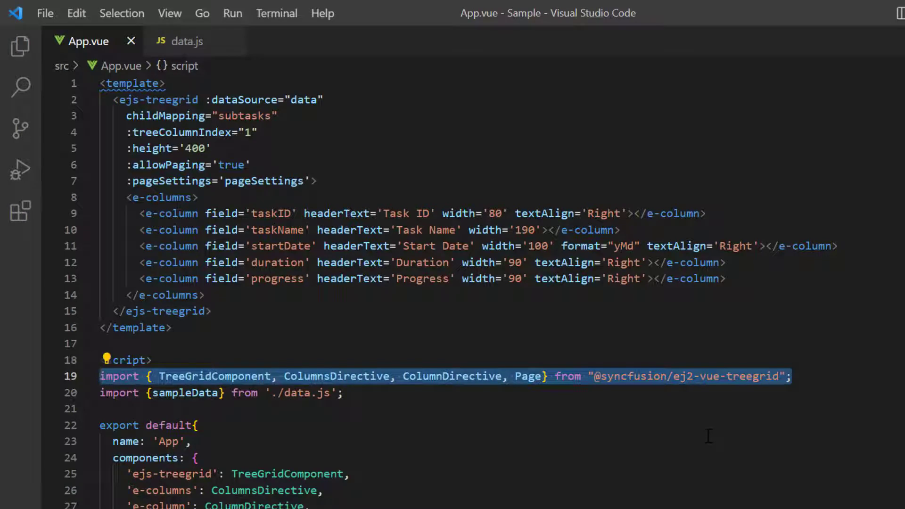
Review the sample data's taskName field and subtasks array, then return to App.vue.
left_click(186, 41)
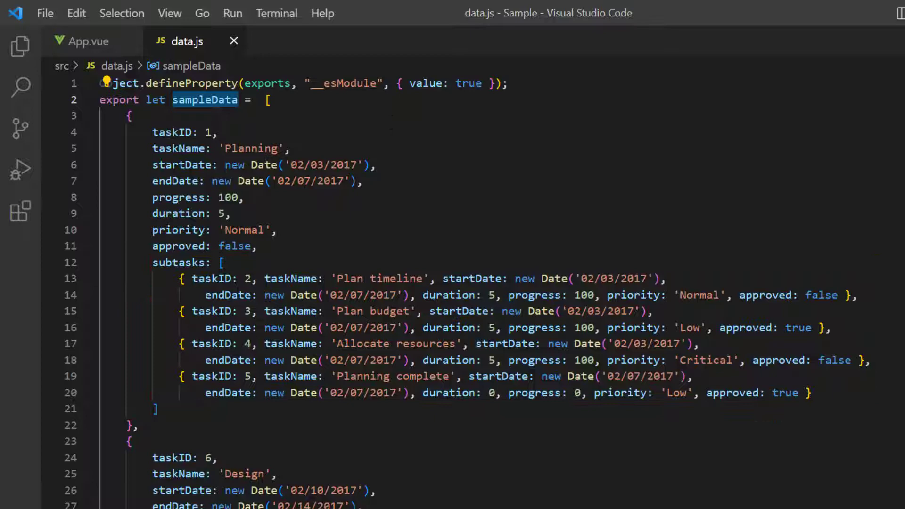
mouse_move(499, 235)
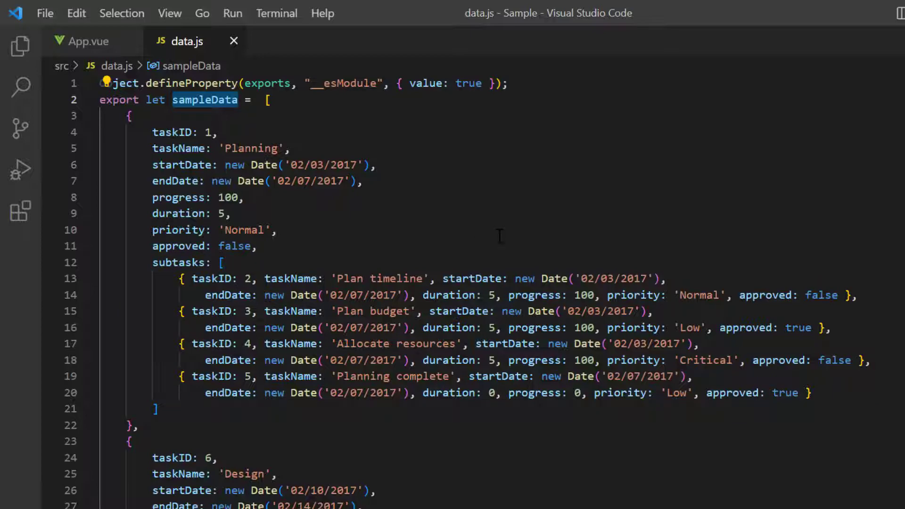
double_click(178, 148)
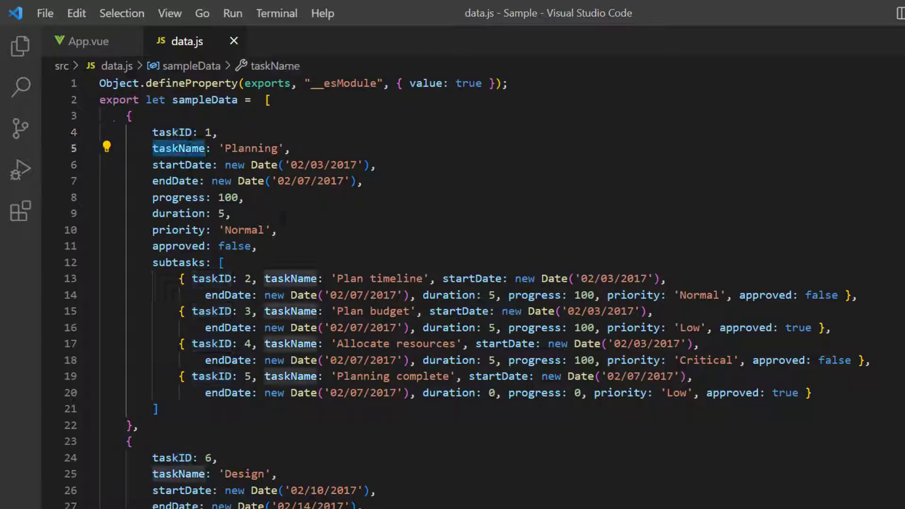
left_click(221, 262)
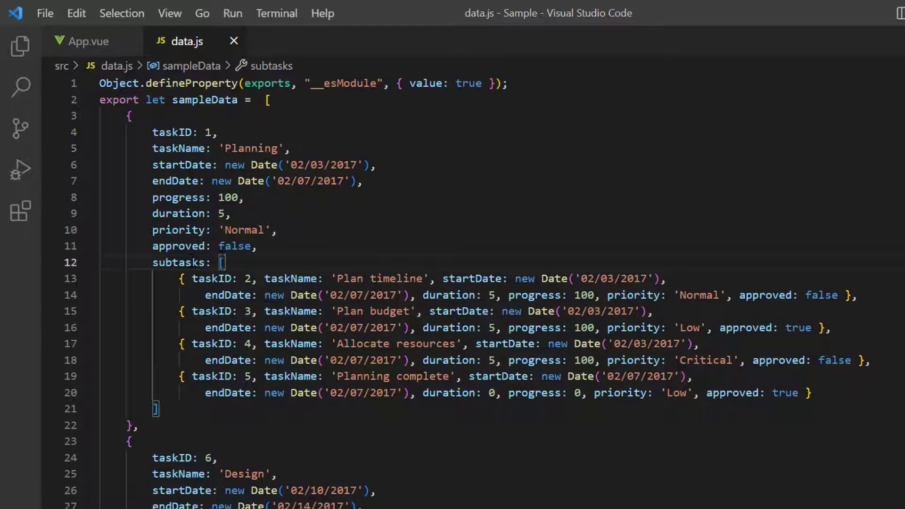
mouse_move(183, 262)
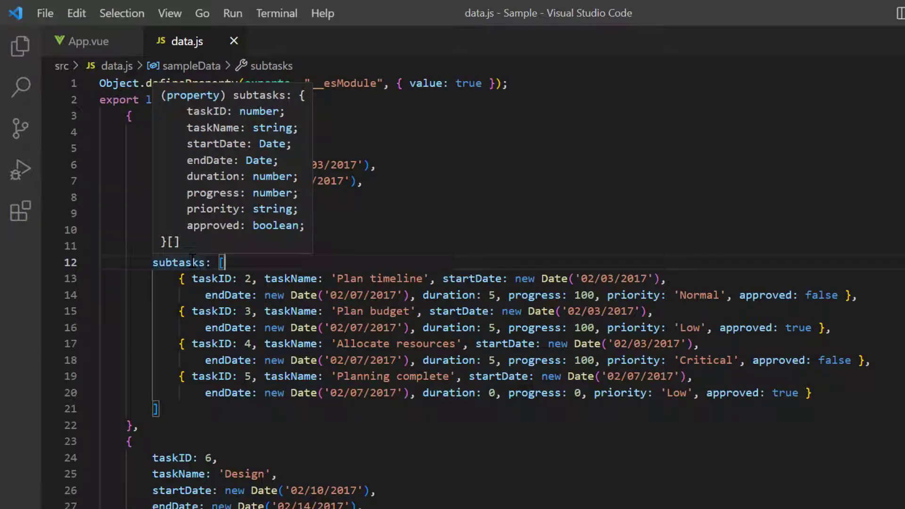
left_click(90, 41)
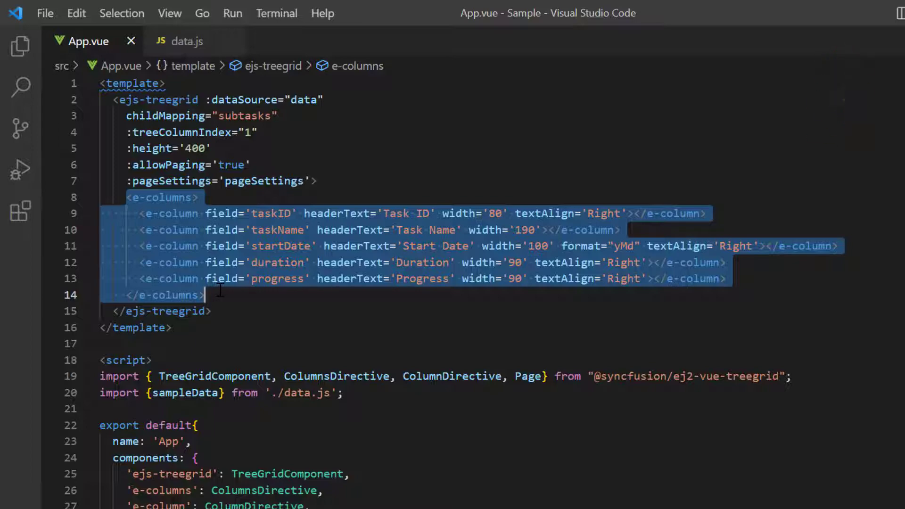
Run the app in a new terminal and select the Plan timeline row.
left_click(277, 13)
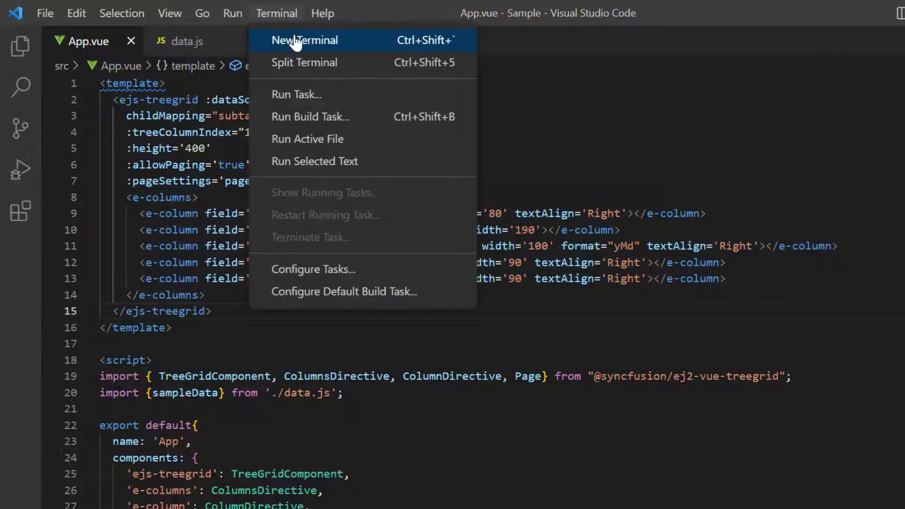
left_click(304, 40)
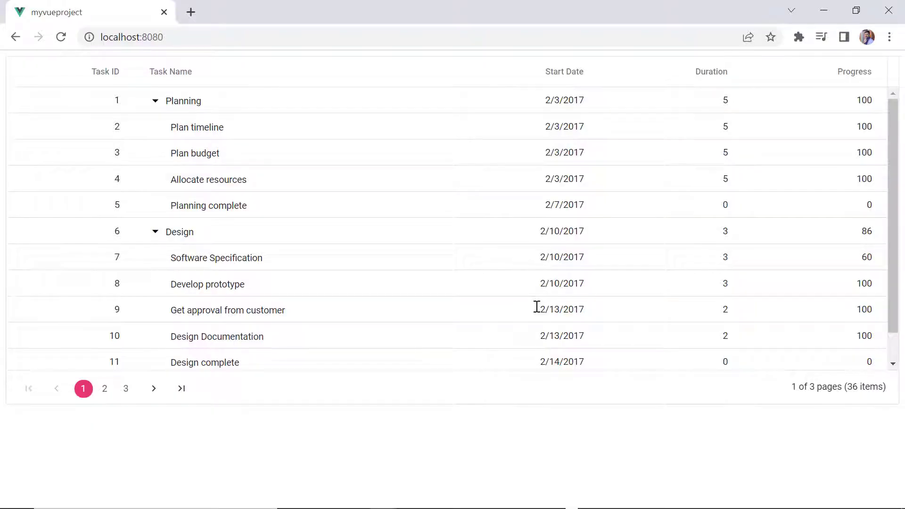
mouse_move(155, 107)
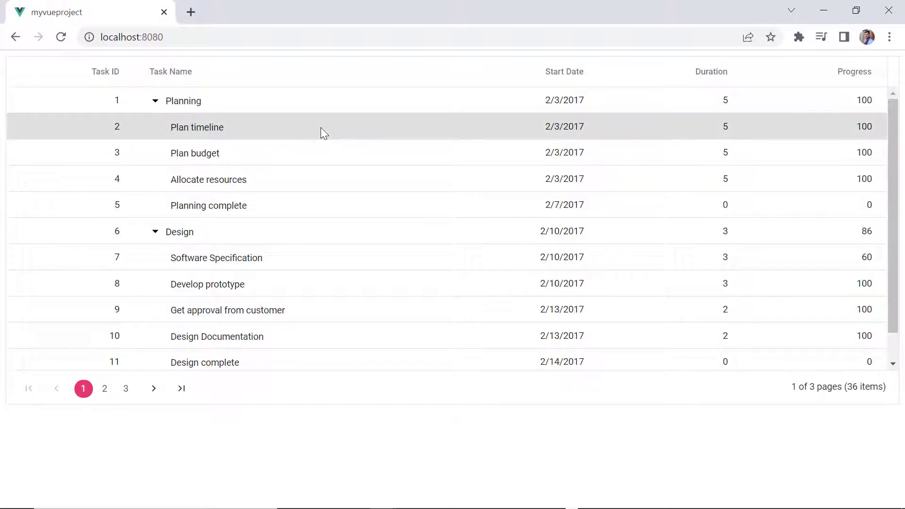
left_click(208, 205)
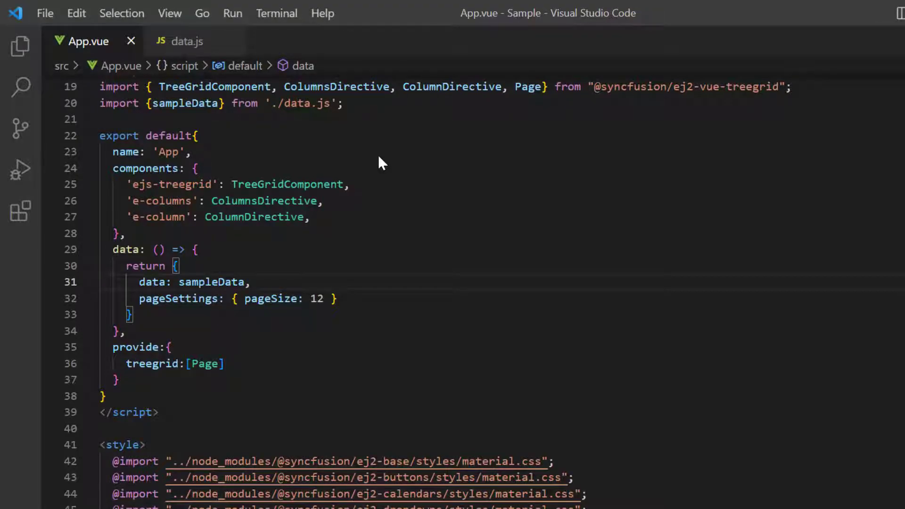
Type a selectionOptions property after 'data: sampleData,' in App.vue.
left_click(249, 282)
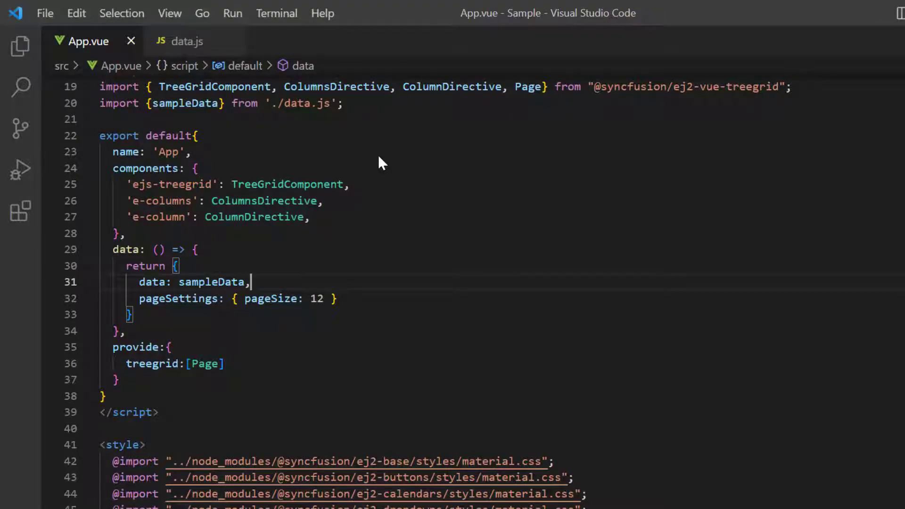
type("selectionOptions")
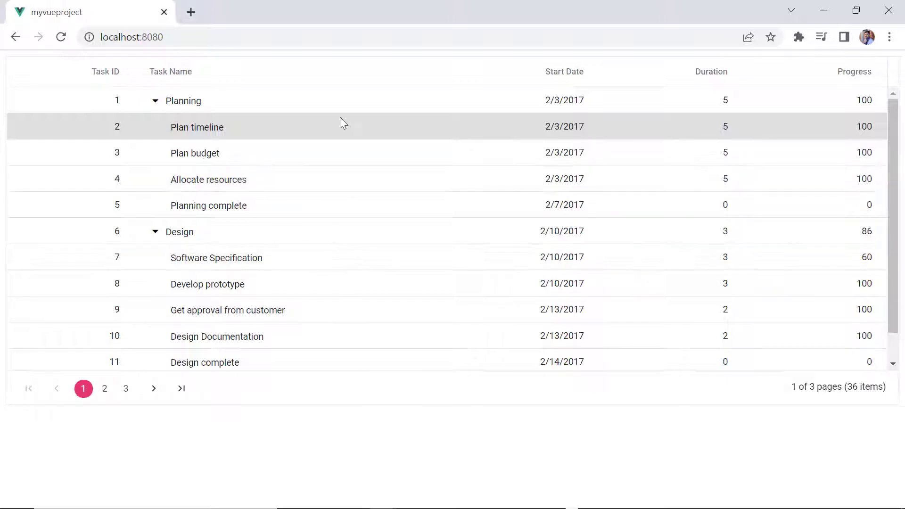
mouse_move(316, 187)
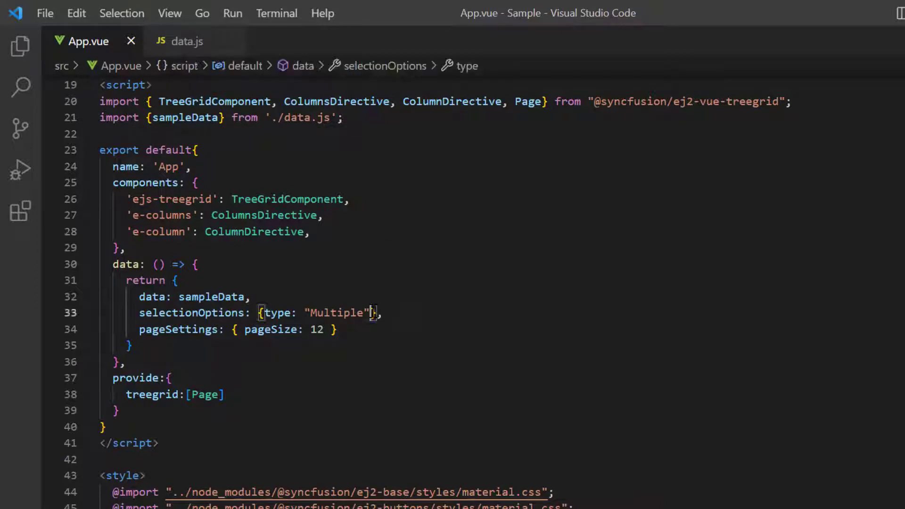
Add mode: "Cell" to selectionOptions after type: "Multiple".
type(", mode:")
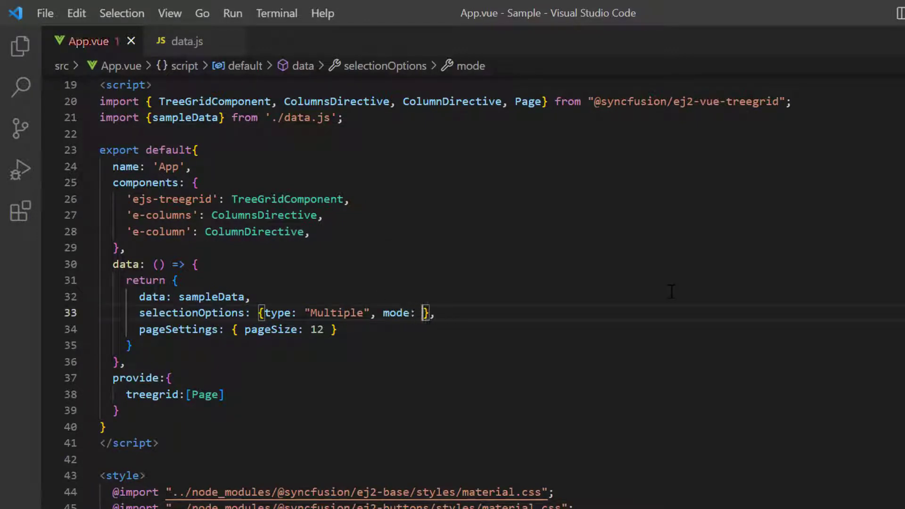
type("\"Cell\"")
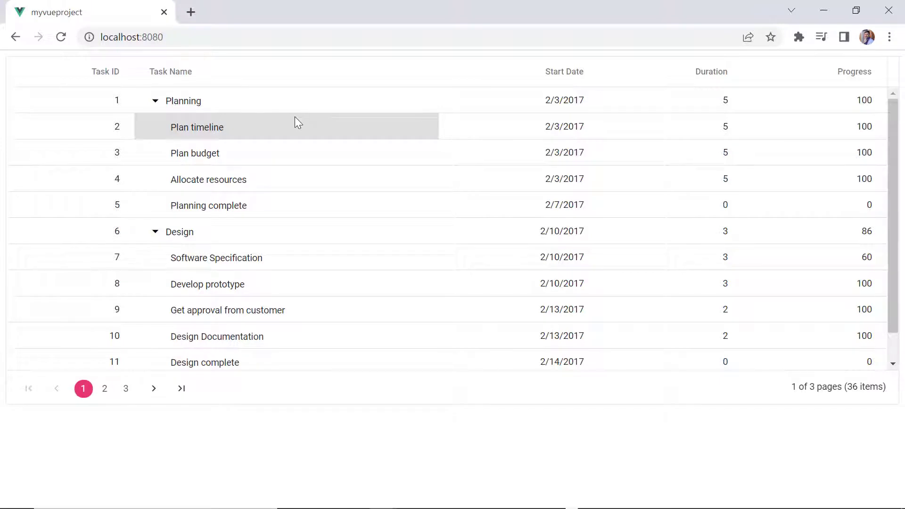
mouse_move(577, 179)
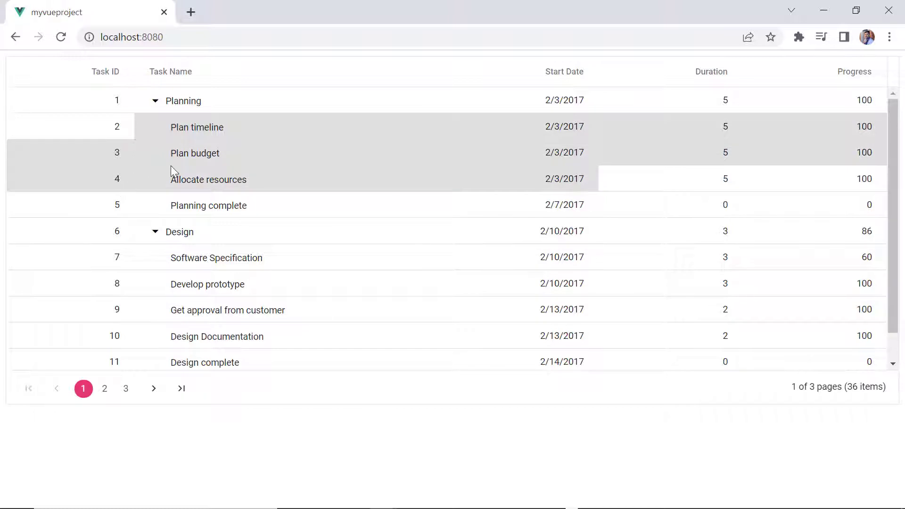
mouse_move(392, 212)
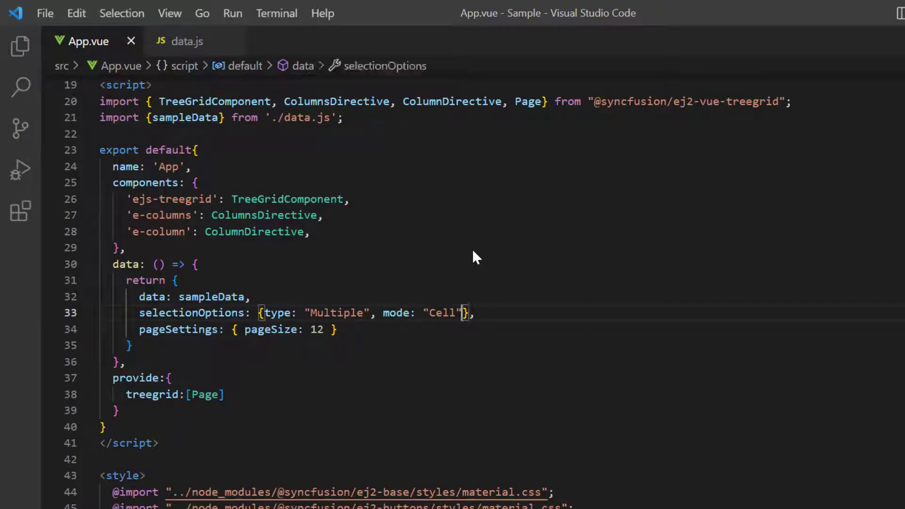
Add cellSelectionMode: "Box" to selectionOptions after mode: "Cell".
type(", c")
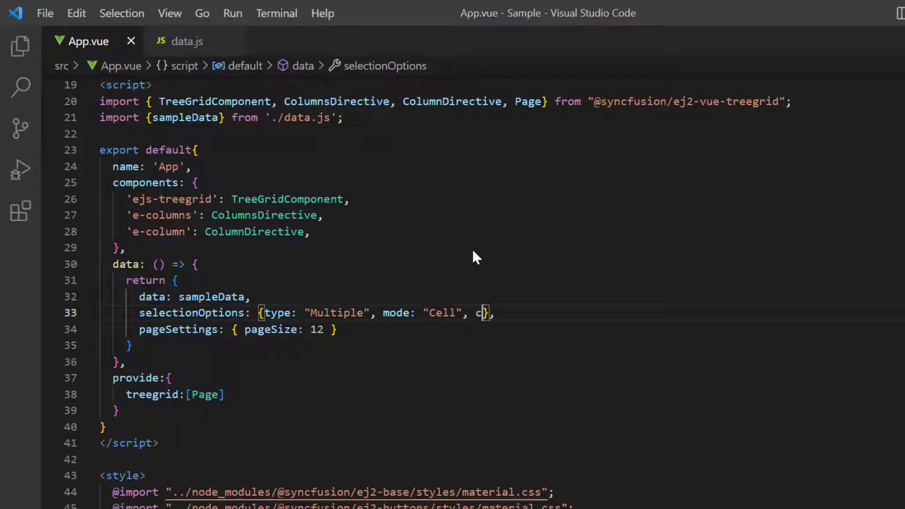
type("ellSelectionMod")
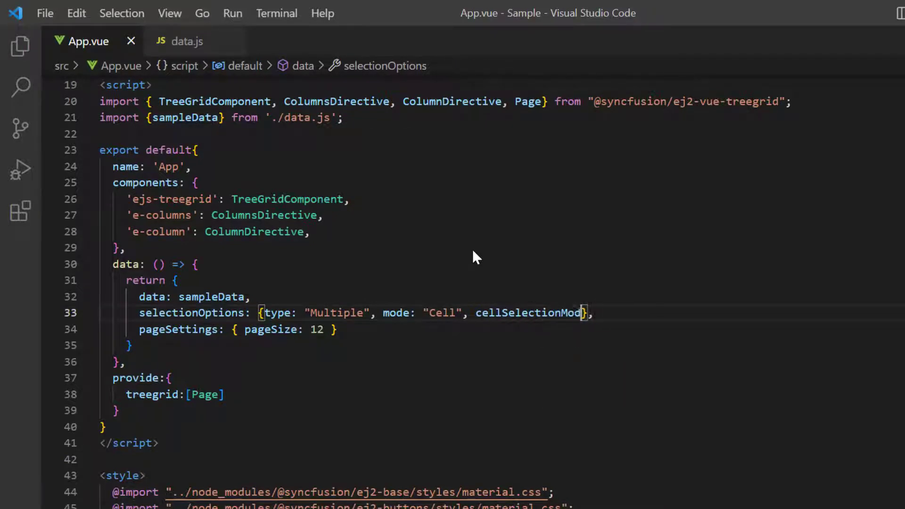
type(": \"B\"")
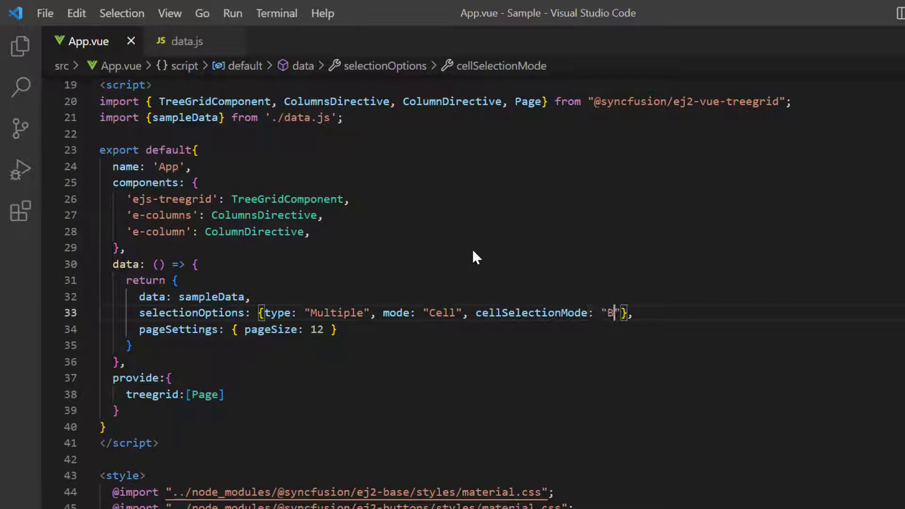
type("ox")
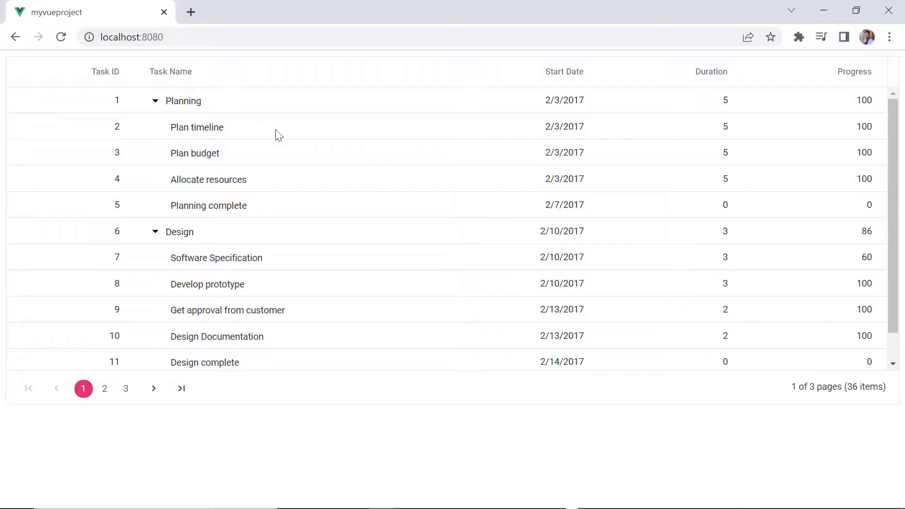
Box-select cells from Plan timeline to Planning complete's start date, then return to the editor.
left_click(197, 126)
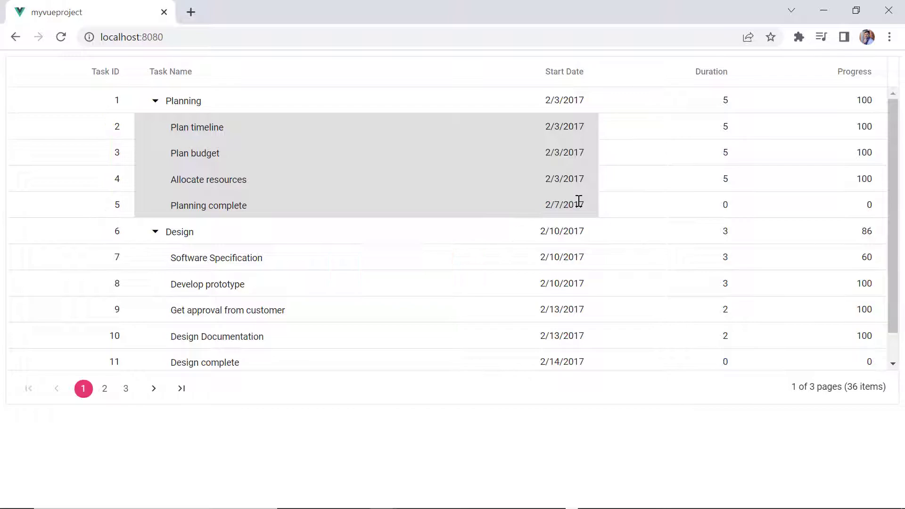
key("alt+tab")
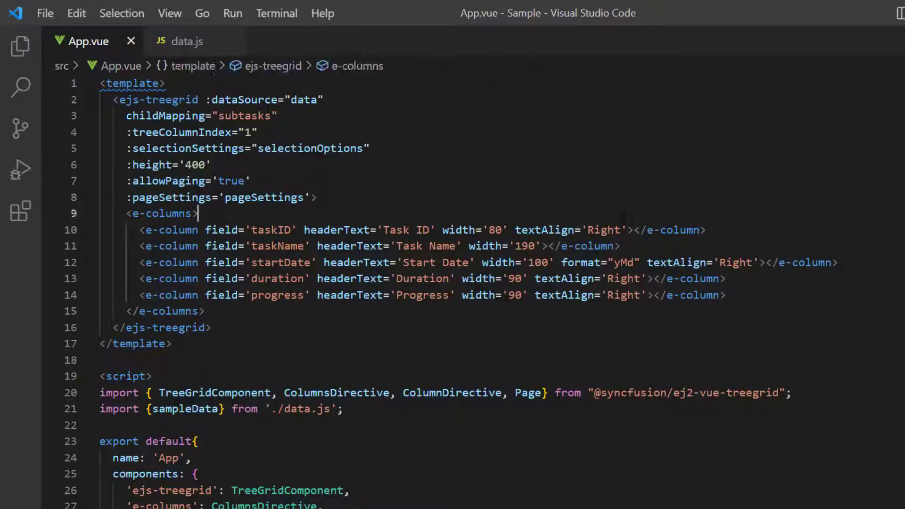
Add a checkbox-type e-column and set :treeColumnIndex to 2 in App.vue.
type("<e-column")
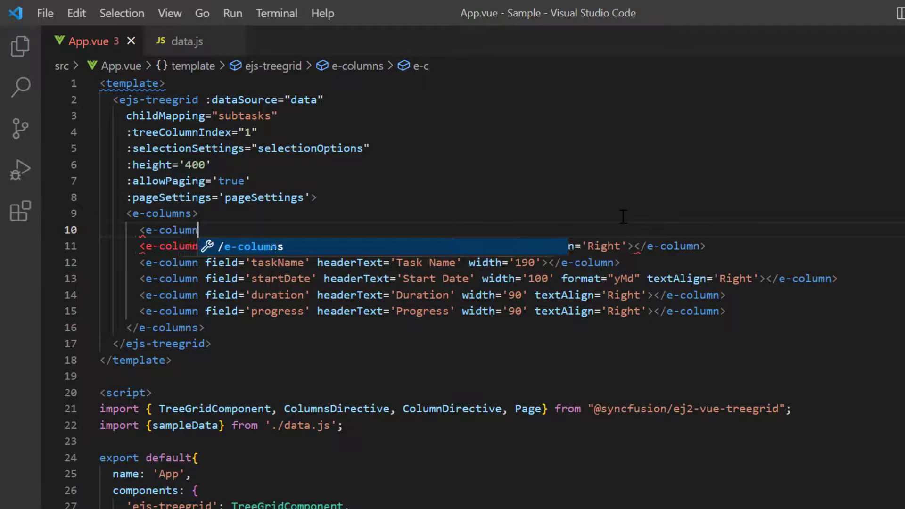
type("type=\"Checkbox\" width=\"50\"></e-column>")
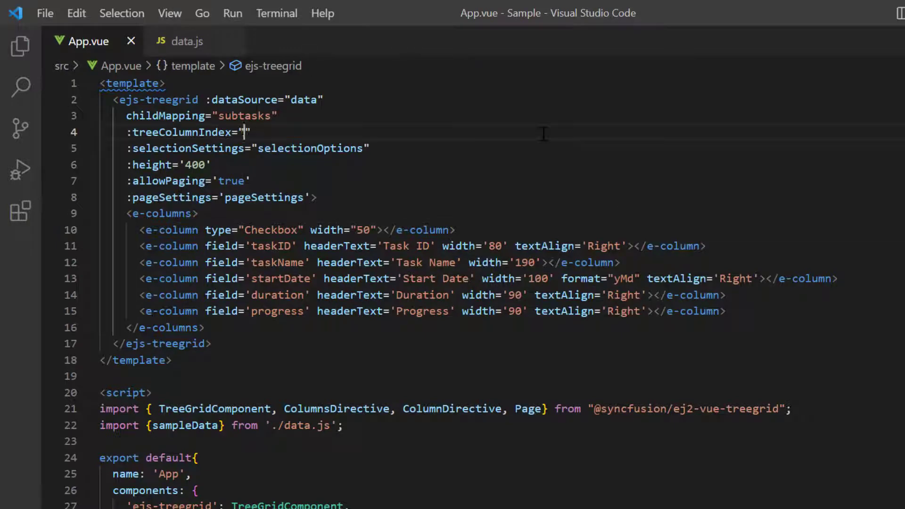
type("2")
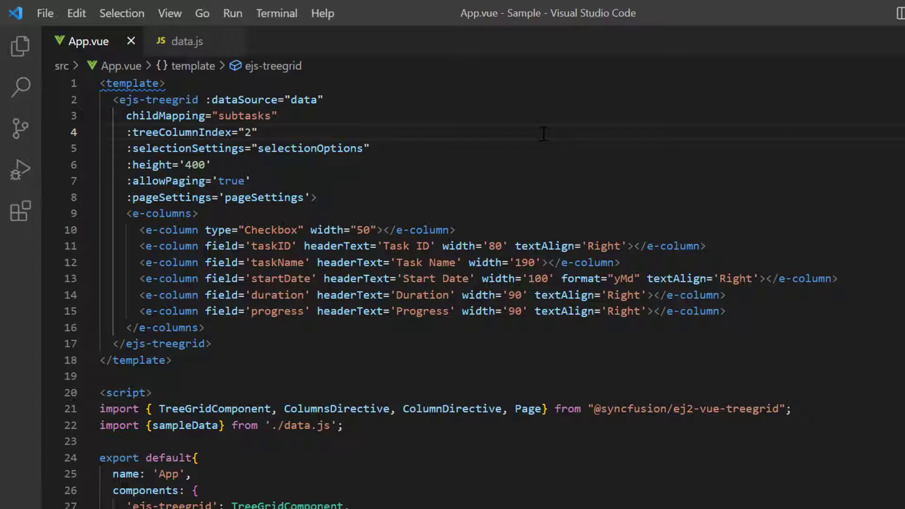
left_click(248, 131)
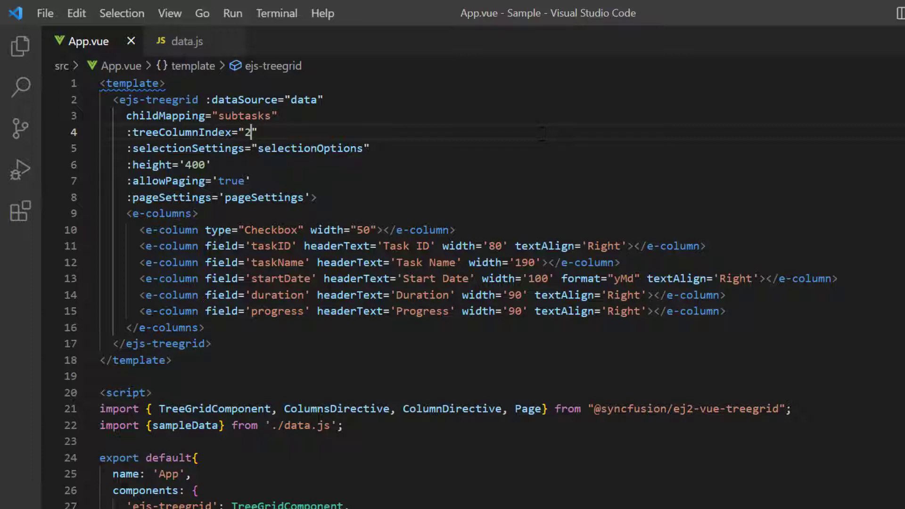
scroll("down", 3)
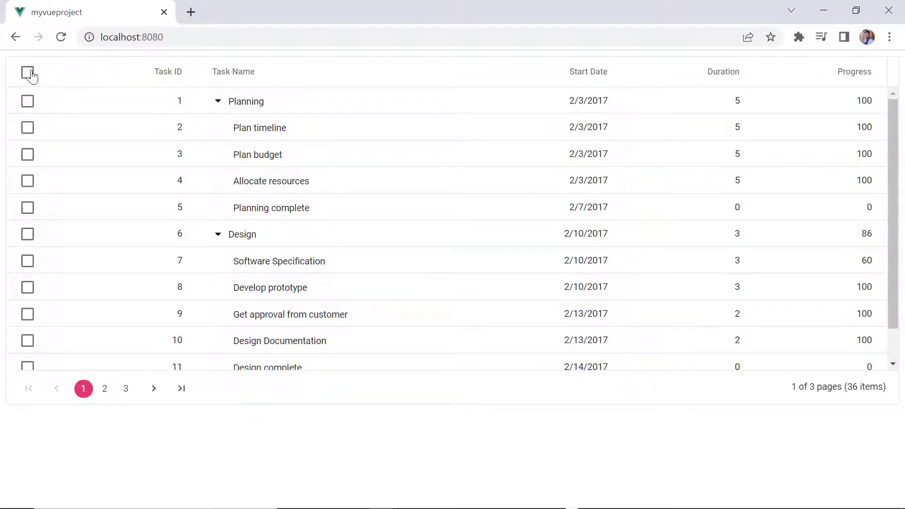
Toggle the header checkbox to select and clear all rows, then check Plan timeline.
left_click(27, 71)
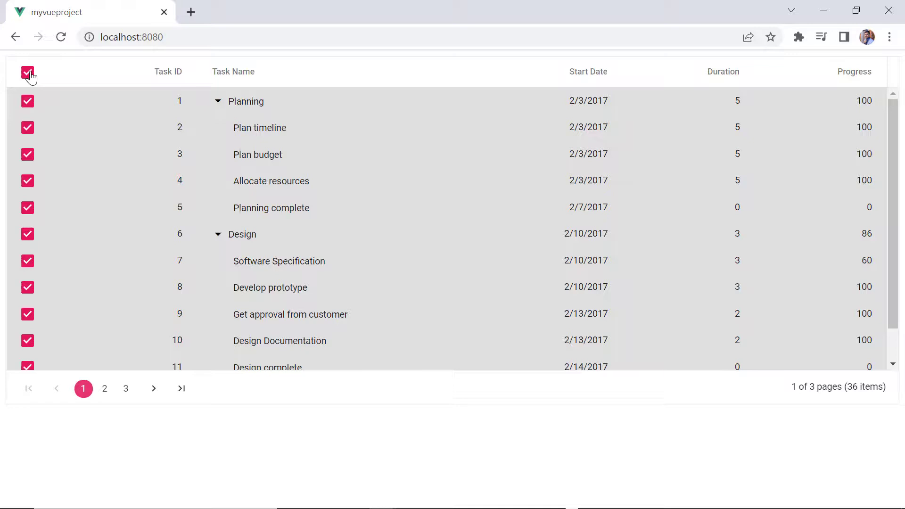
left_click(27, 75)
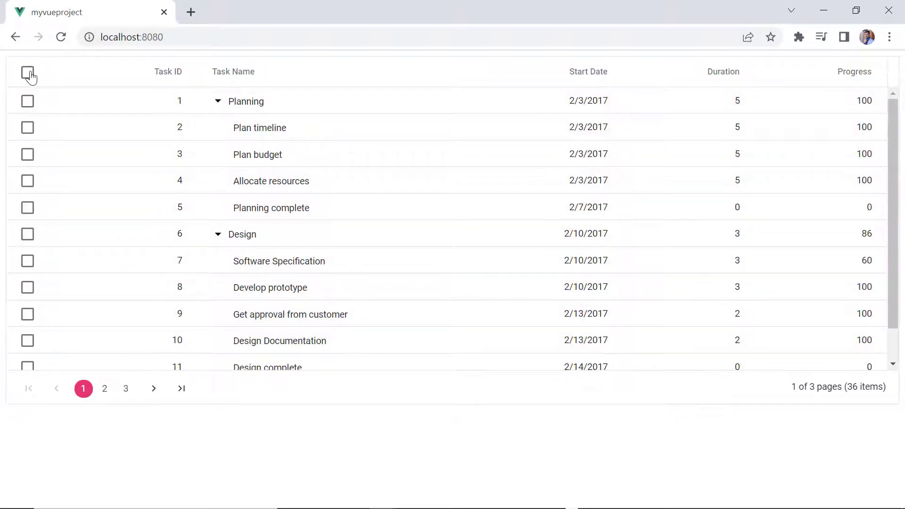
left_click(28, 127)
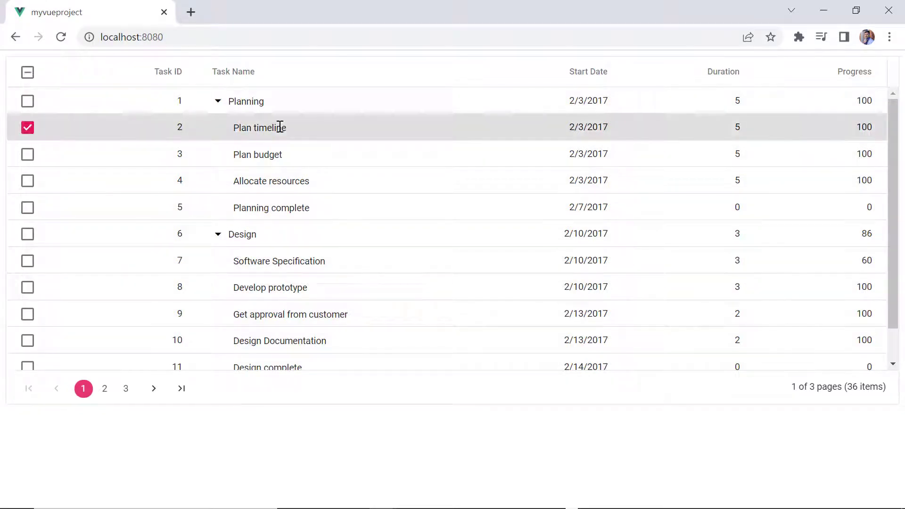
mouse_move(27, 180)
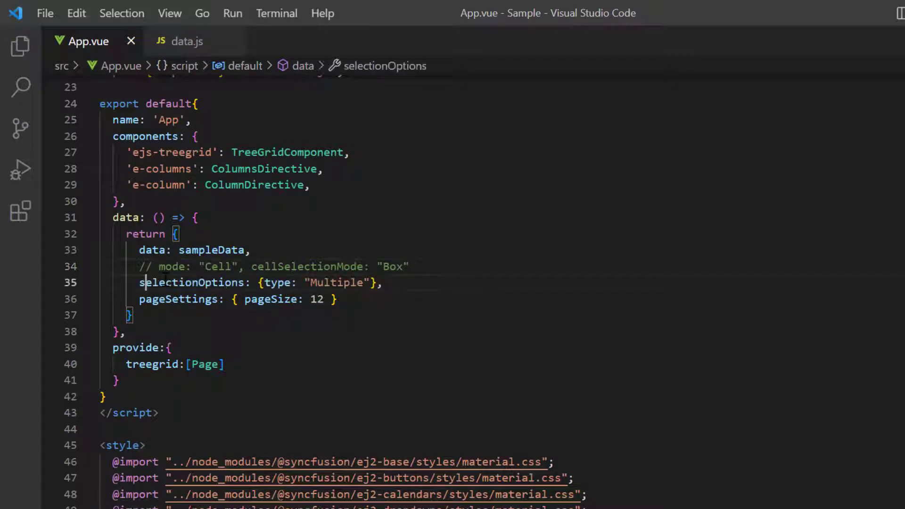
Add checkboxOnly to selectionOptions after type: "Multiple".
type(", checkboxOnl")
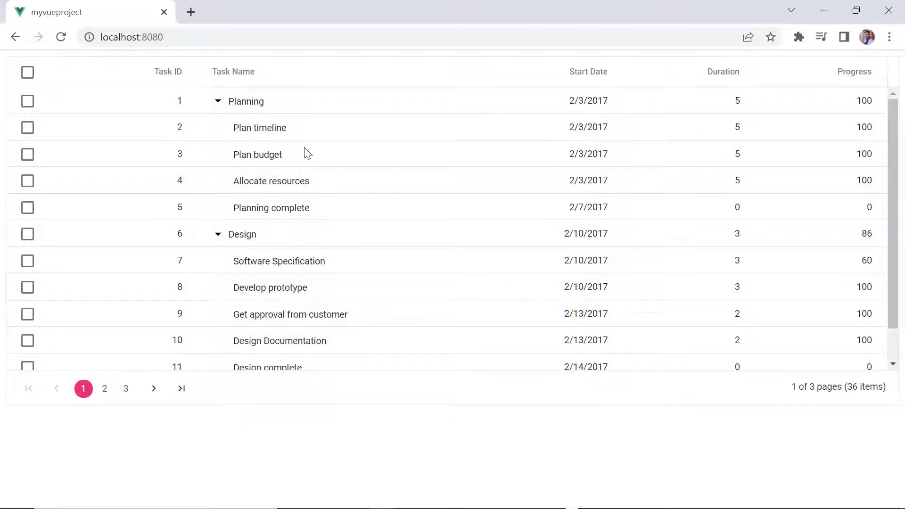
mouse_move(27, 127)
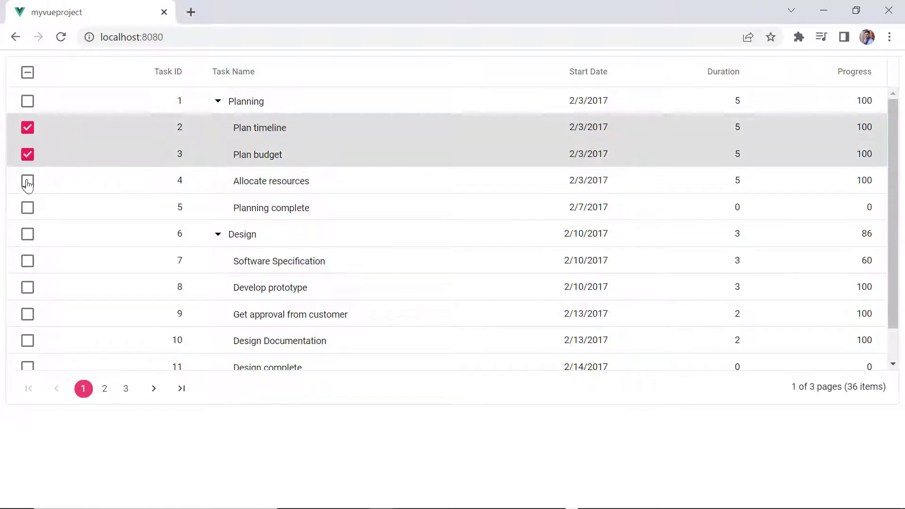
Check the Allocate resources row to add it to the selection.
left_click(27, 180)
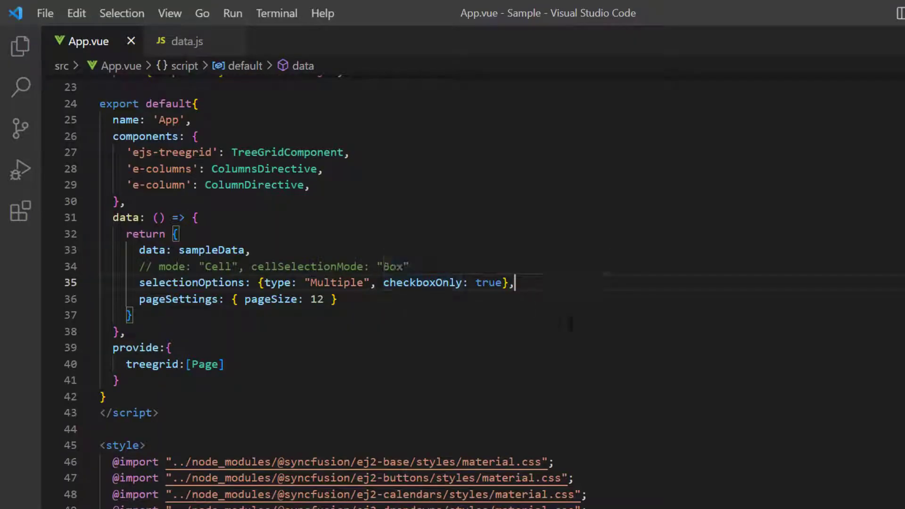
Add checkboxMode: "ResetOnRowClick" after the checkboxOnly value in selectionOptions.
double_click(488, 282)
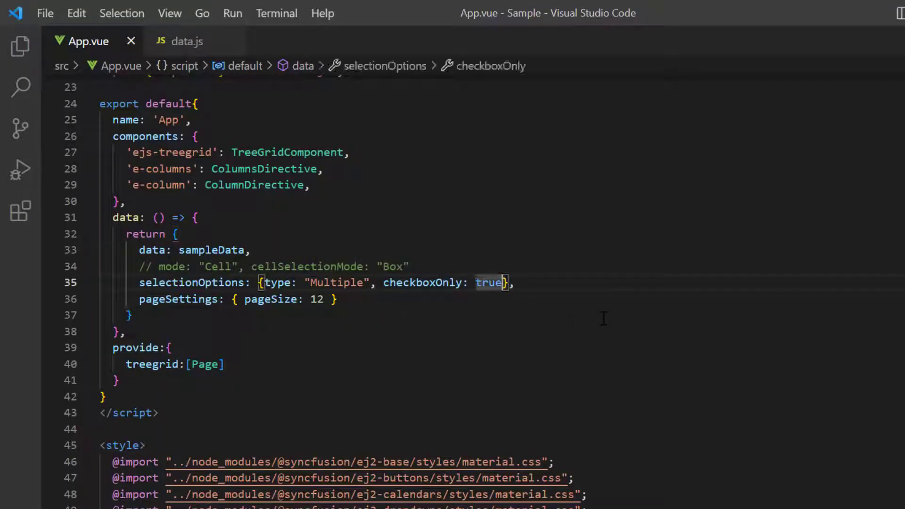
type(", checkboxMode:")
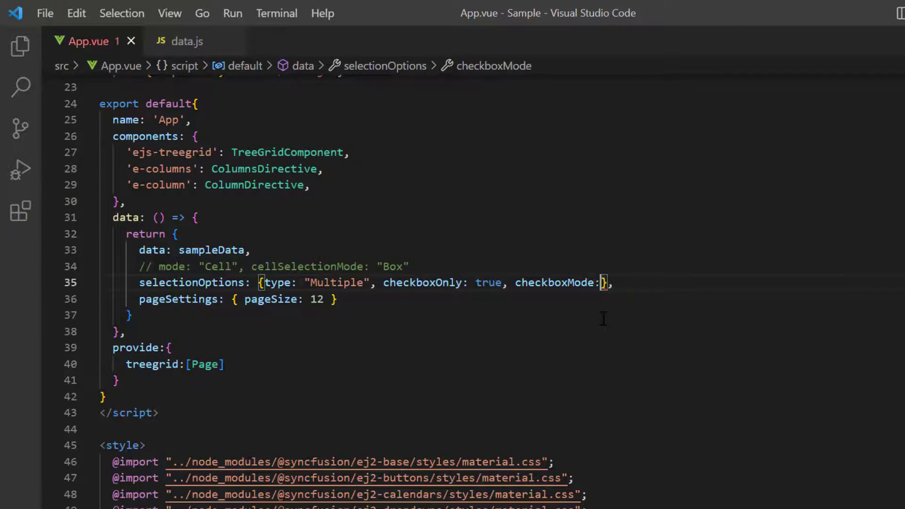
type("\"ResetO")
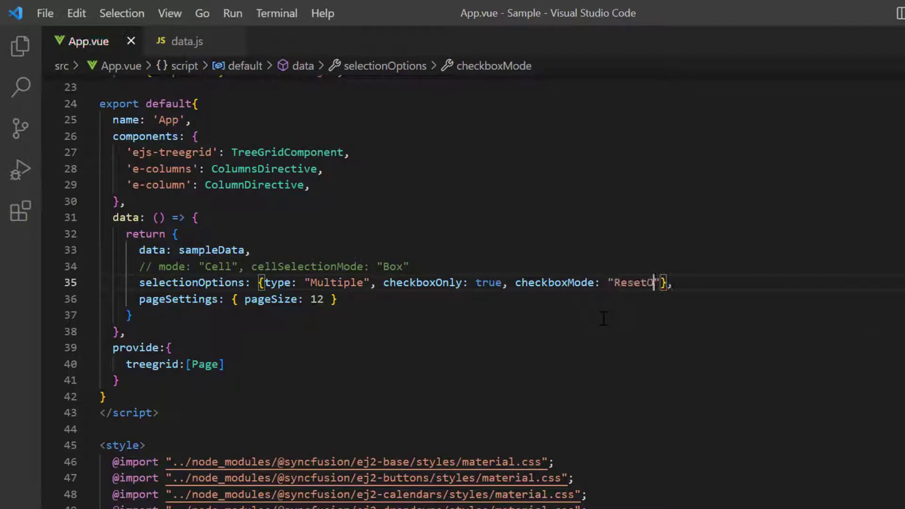
type("nRowClick")
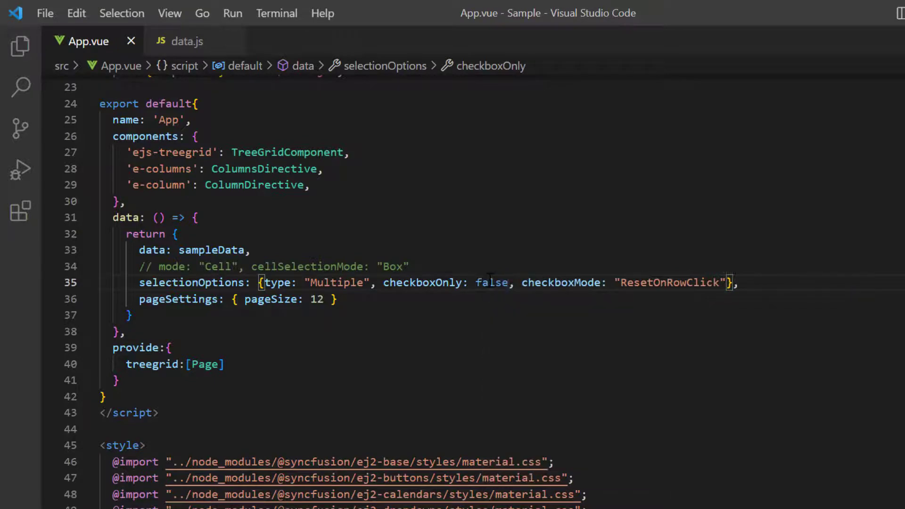
In the browser, check Plan budget, Allocate resources and Planning complete rows in turn.
left_click(129, 315)
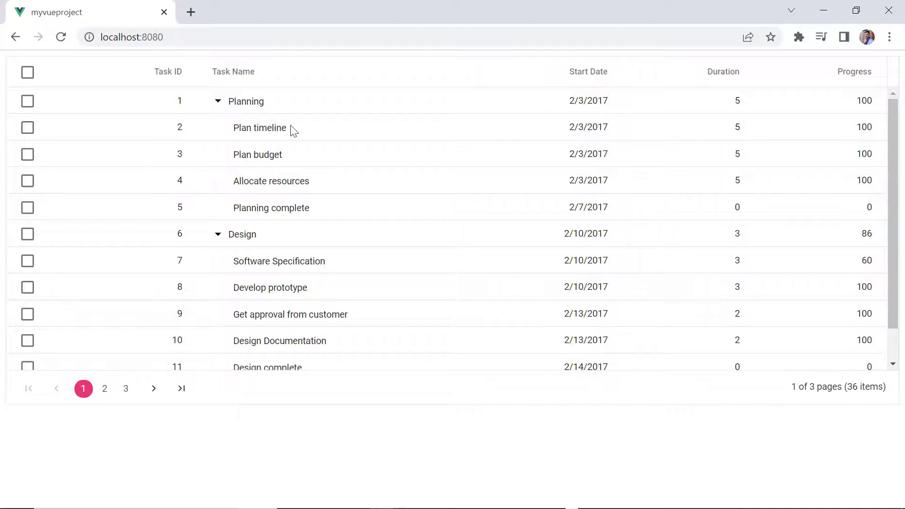
left_click(27, 154)
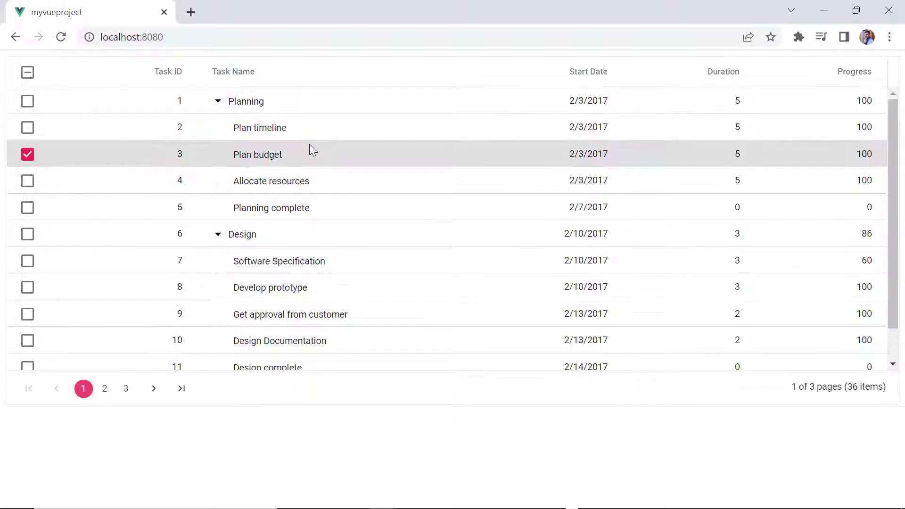
left_click(27, 181)
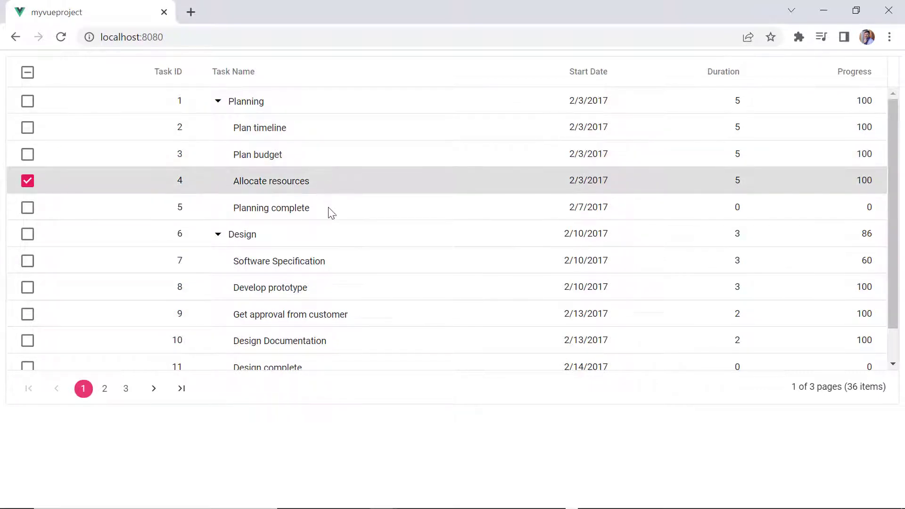
left_click(27, 207)
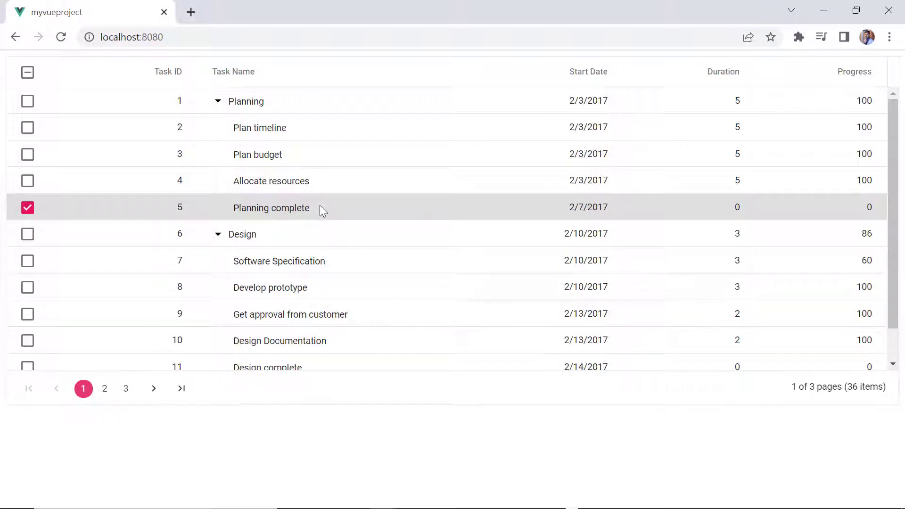
left_click(27, 208)
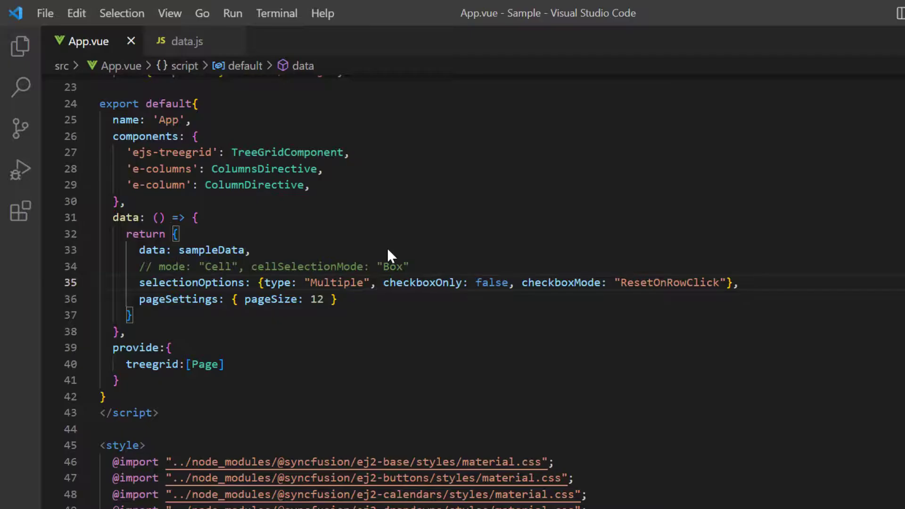
Append enableToggle to the checkbox selection options, then select the Allocate resources row to test.
left_click(722, 282)
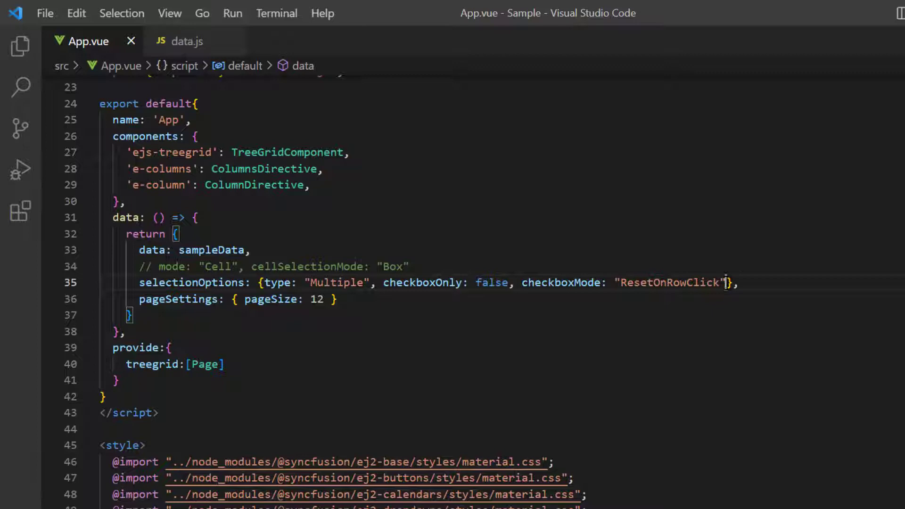
type(", enableTo")
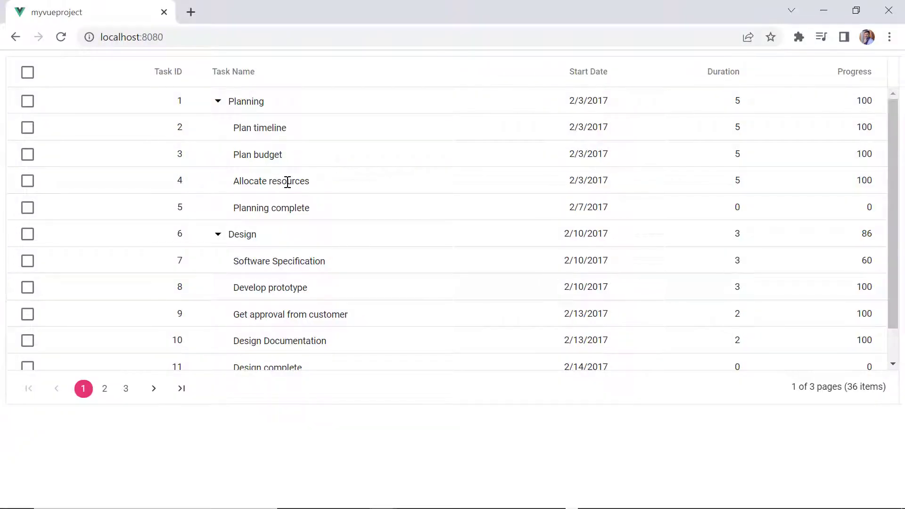
left_click(27, 180)
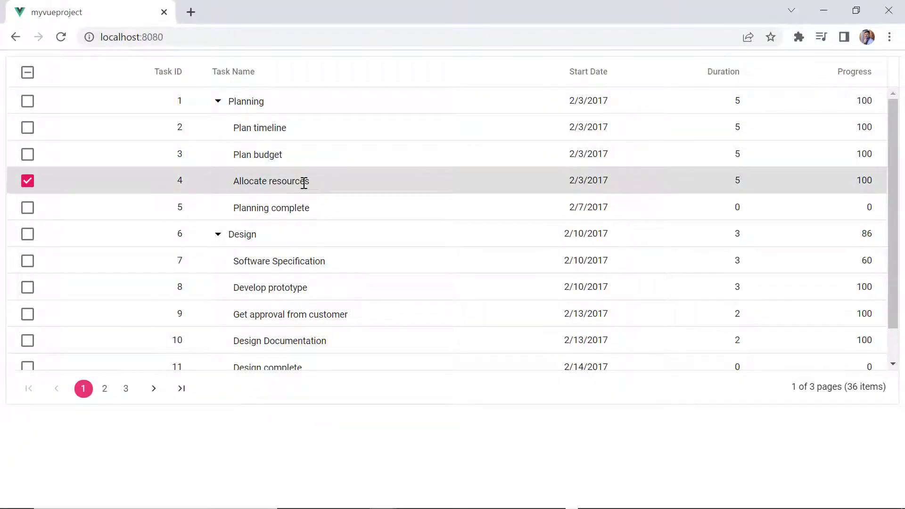
mouse_move(300, 180)
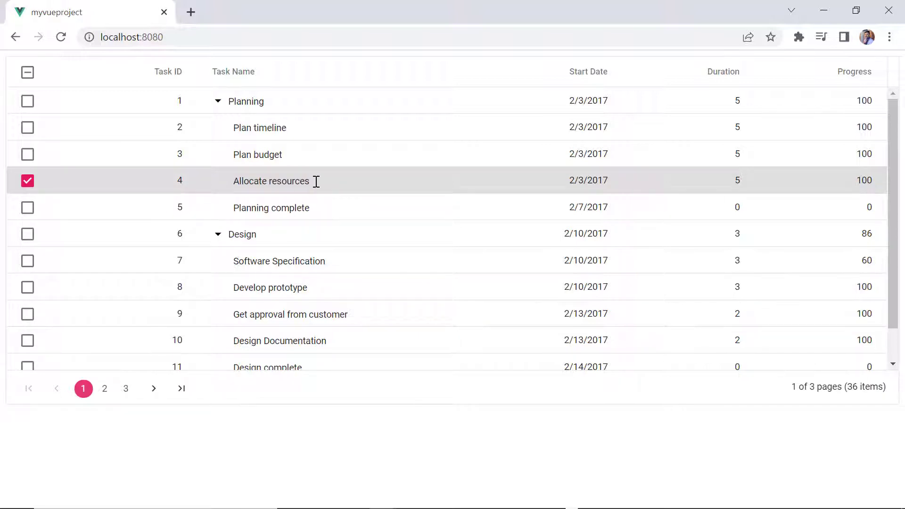
mouse_move(357, 188)
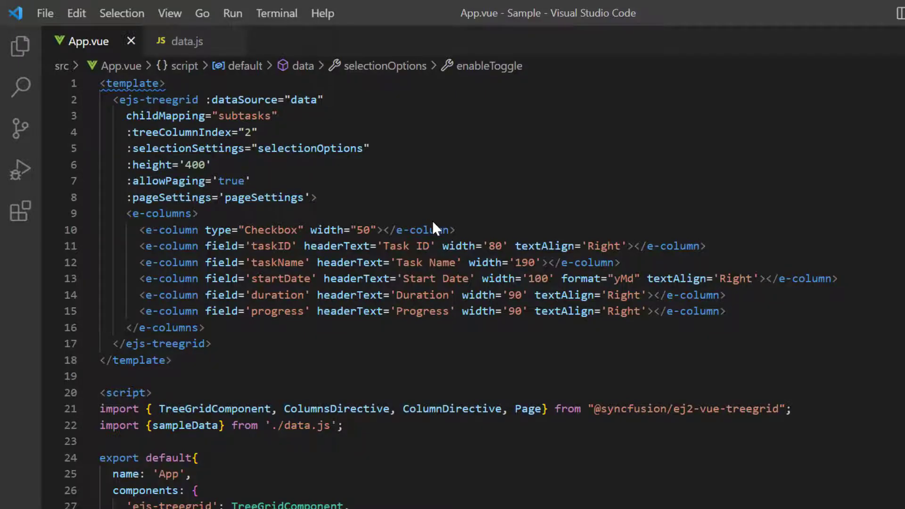
Set :selectedRowIndex="2" on the ejs-treegrid tag so Plan budget loads checked.
type(":selectedR")
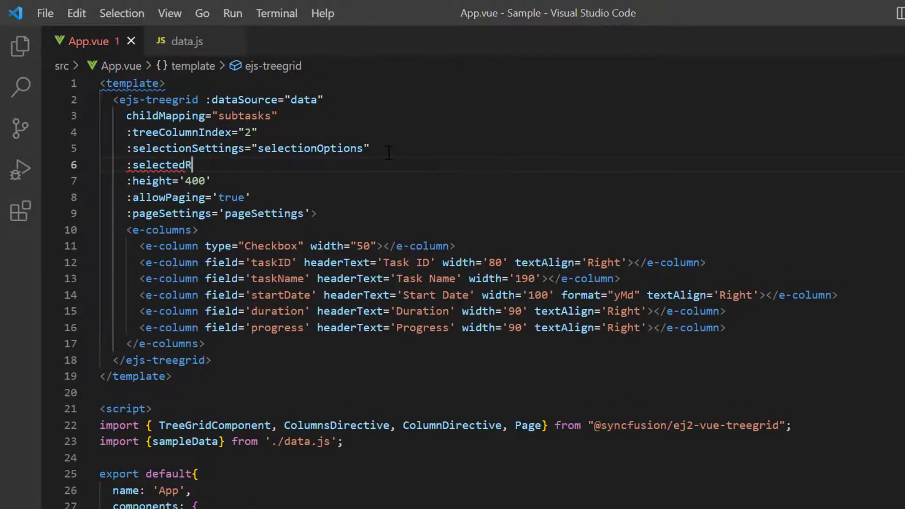
type("owIndex=")
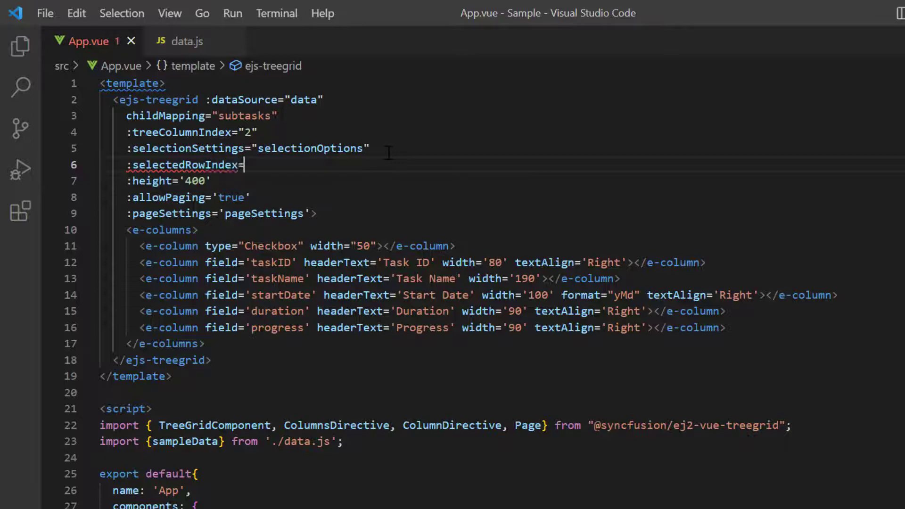
type("\"\"")
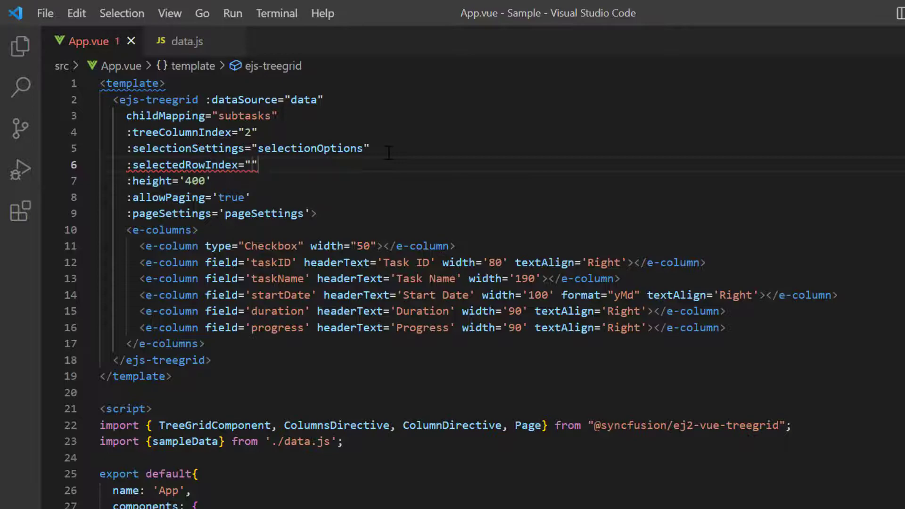
type("2")
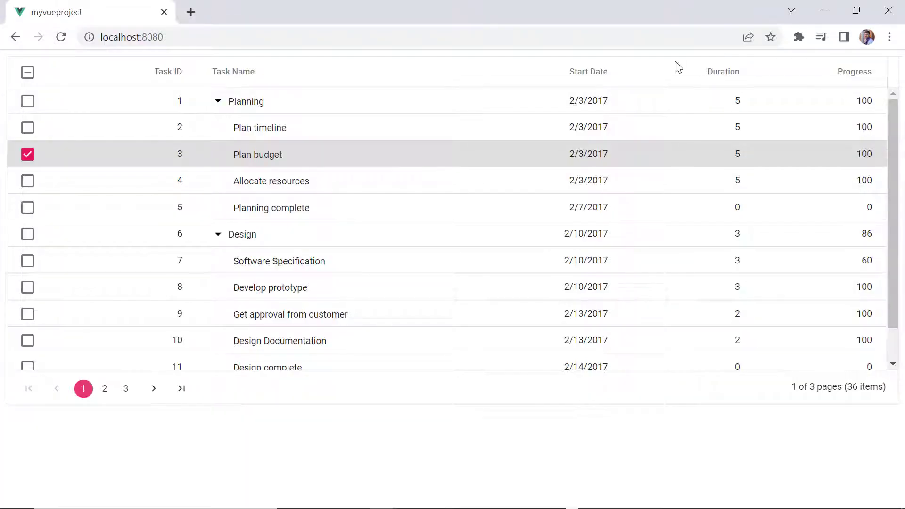
mouse_move(668, 69)
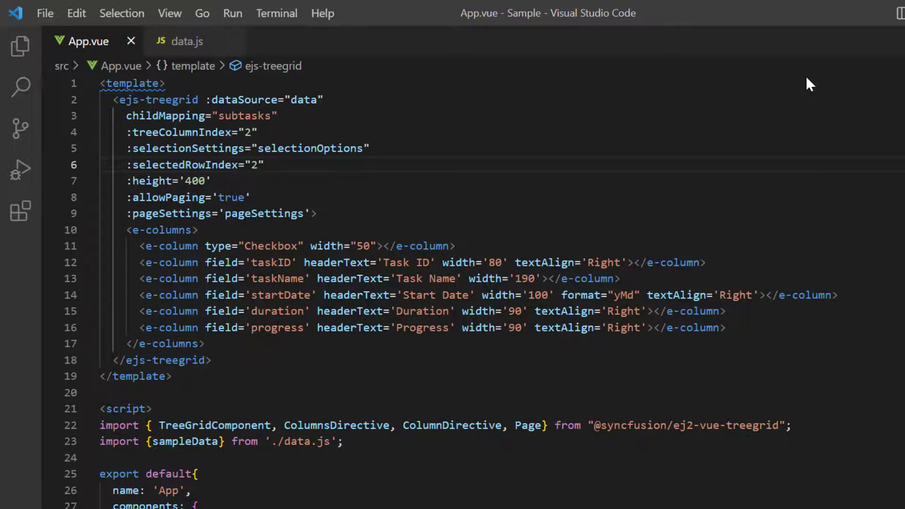
left_click(276, 13)
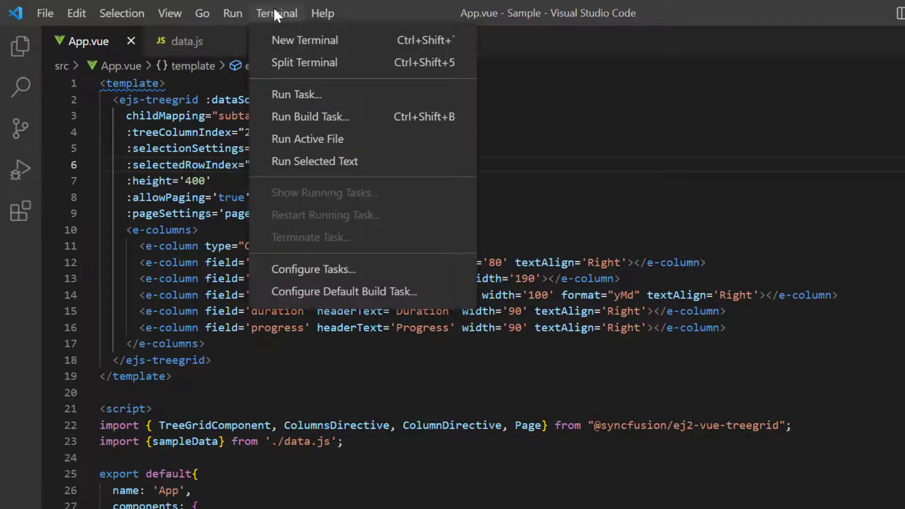
left_click(304, 40)
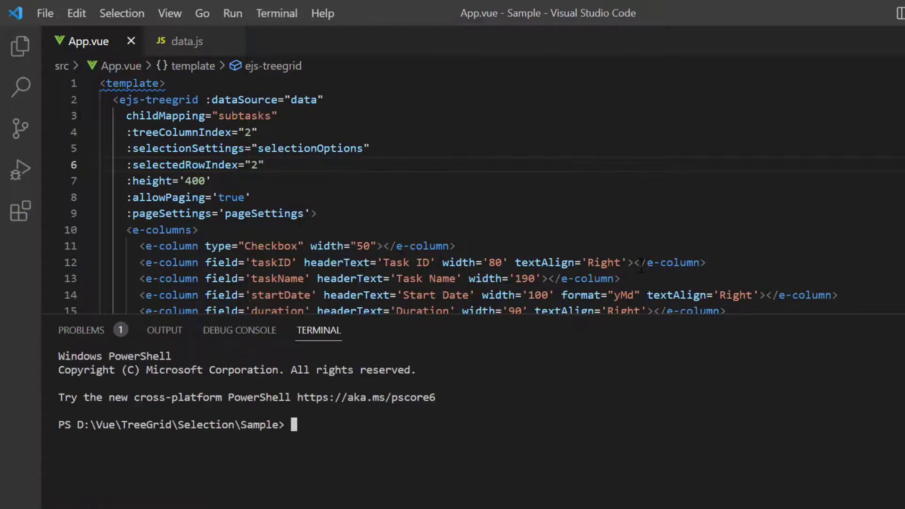
type("npm i @sync")
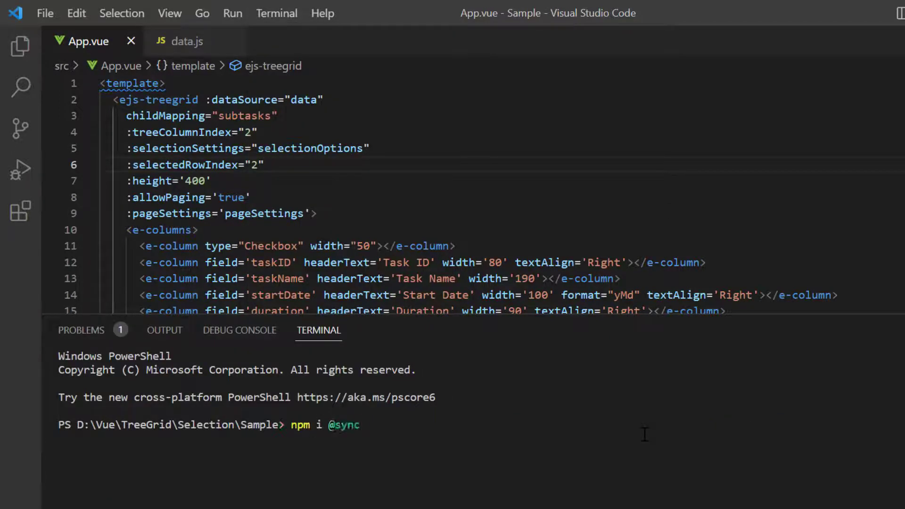
type("fusion/ej2-vue-buttons")
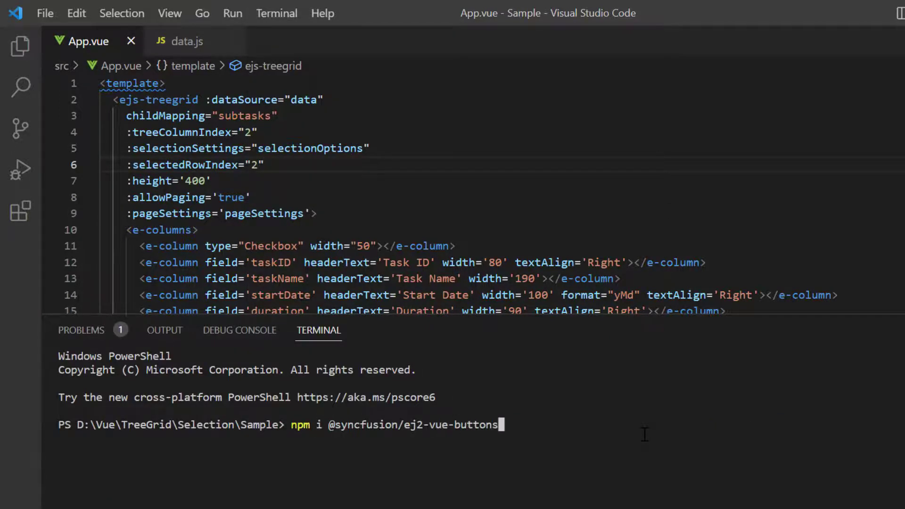
key("Return")
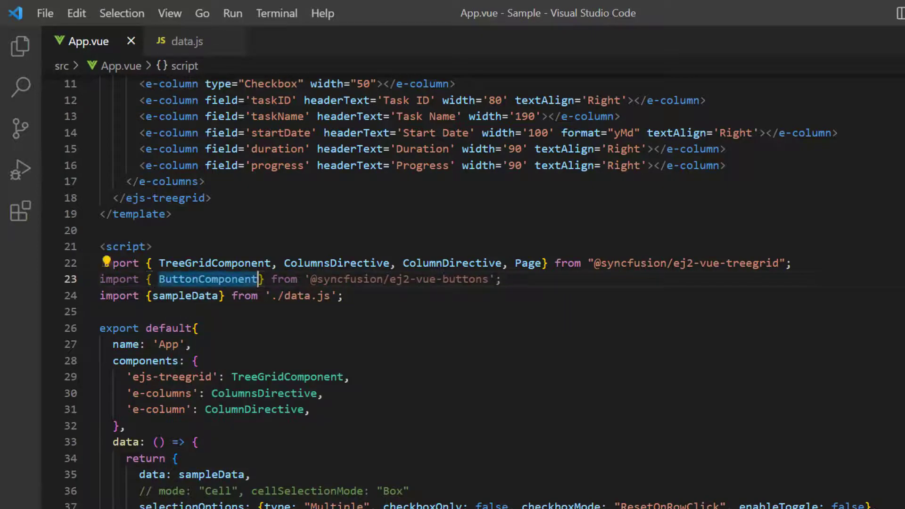
Register 'ejs-button': ButtonComponent and add a 'Selection API' button bound to btnClick with cssClass e-btn.
type("'ejs-button':")
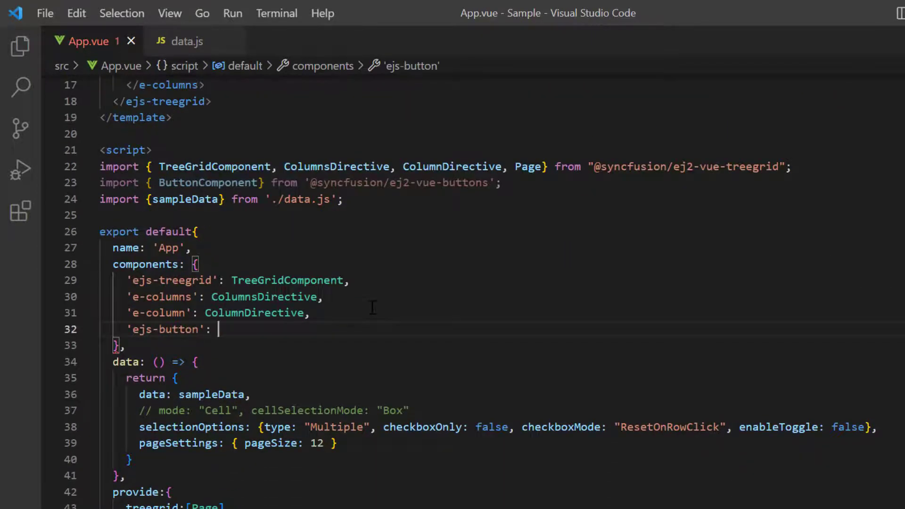
type("ButtonComponent")
type("<ejs-button>")
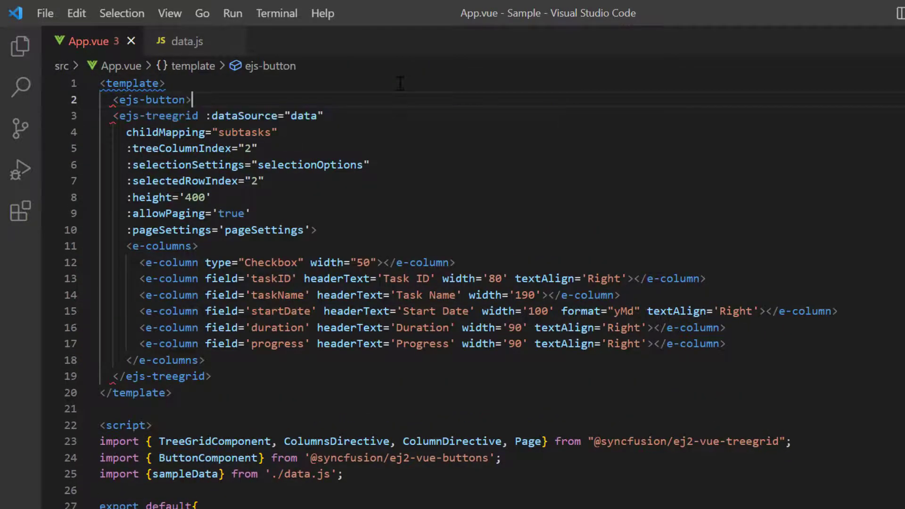
type("Selection AP</ejs-button>")
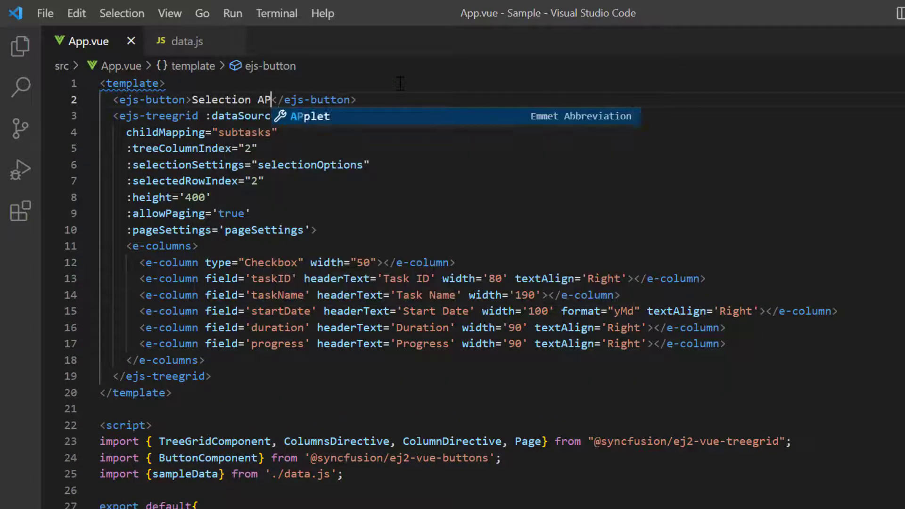
type(":onclick=\"btnCli")
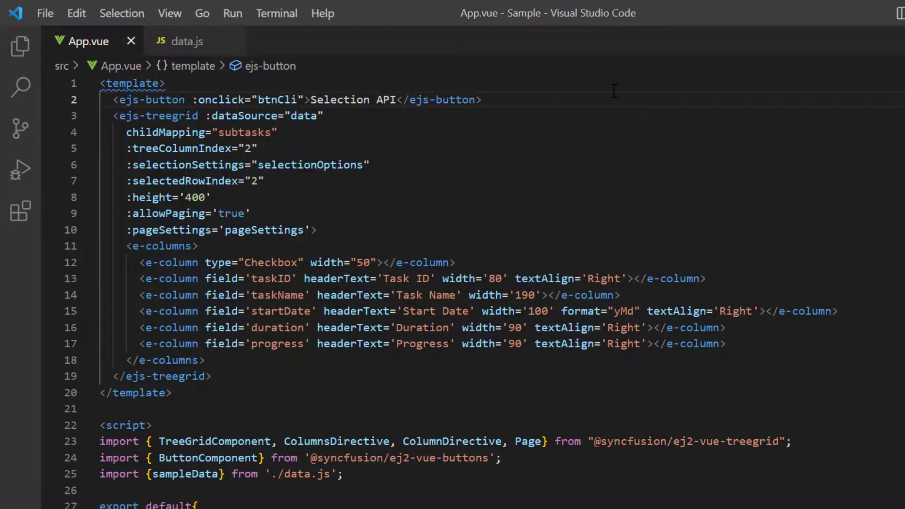
type("Click\" cssCl")
type("method")
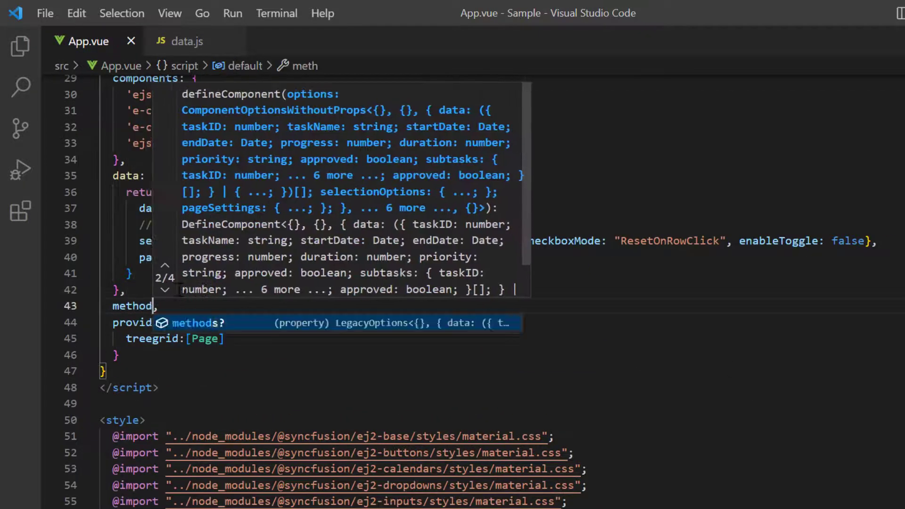
Give the tree grid a ref and write a btnClick method calling selectRows([5,6,7]).
type("btnClick: function(){")
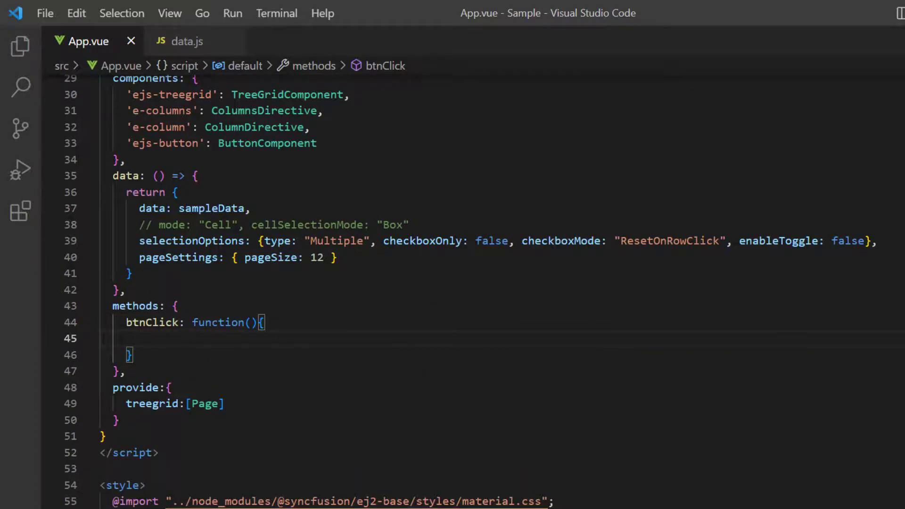
scroll("up", 3)
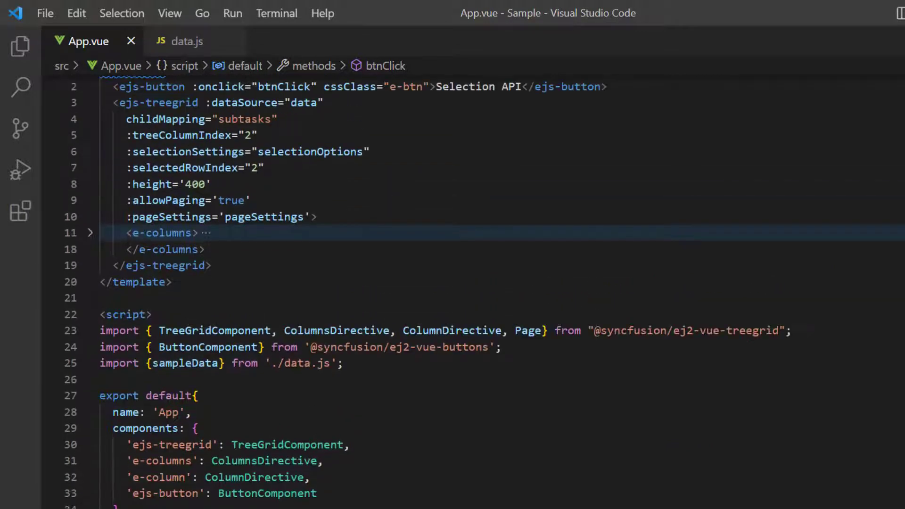
type("ref=\"tree\"")
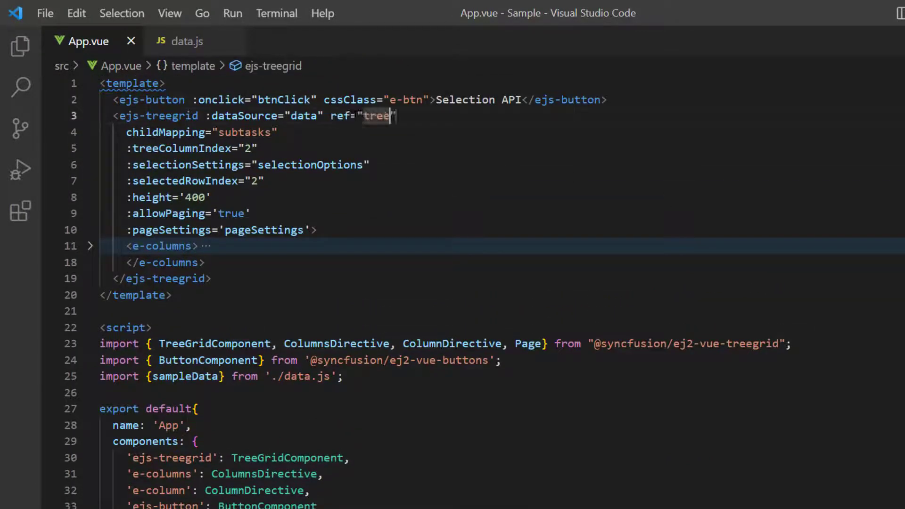
scroll("down", 3)
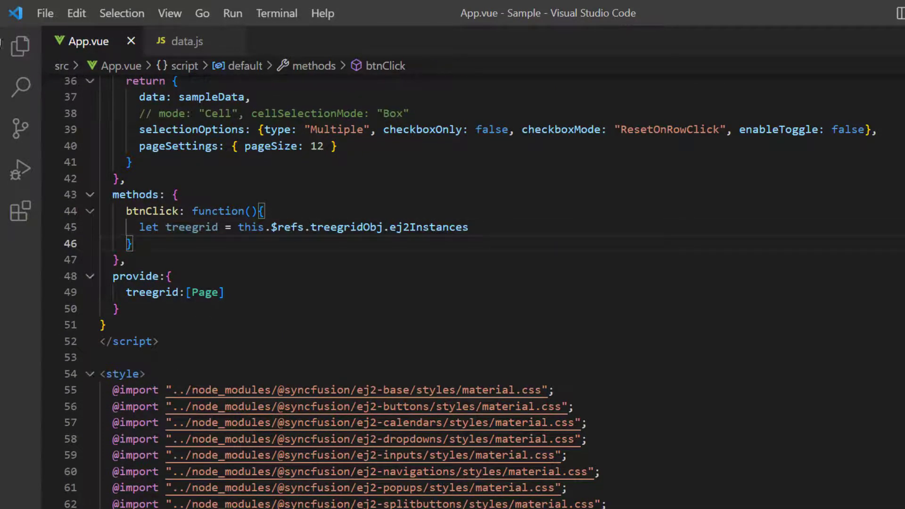
type("treegrid.selectRow")
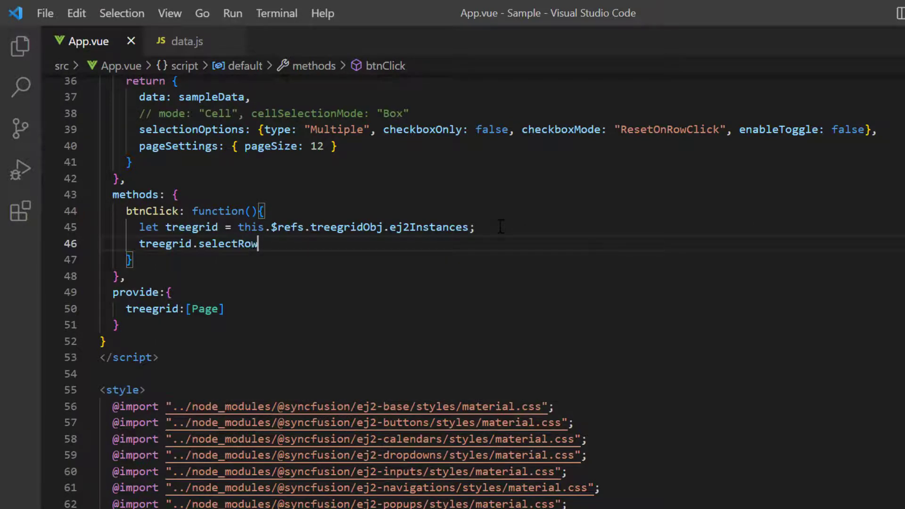
type("s([5,6,7])")
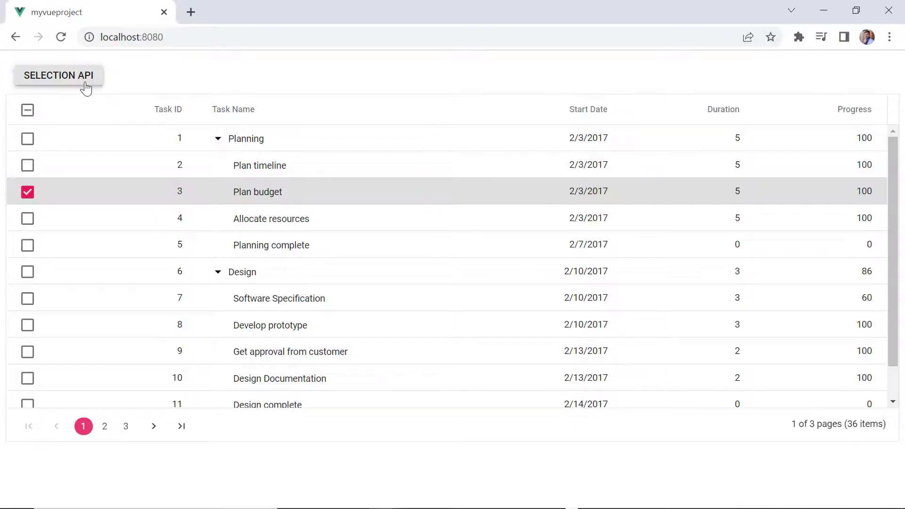
Use the Selection API button to select the Design, Software Specification and Develop prototype rows.
left_click(57, 75)
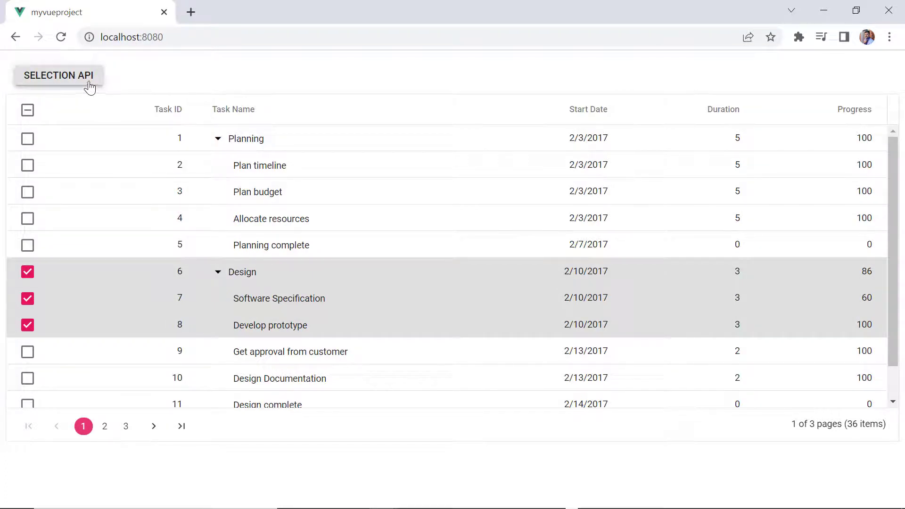
mouse_move(172, 86)
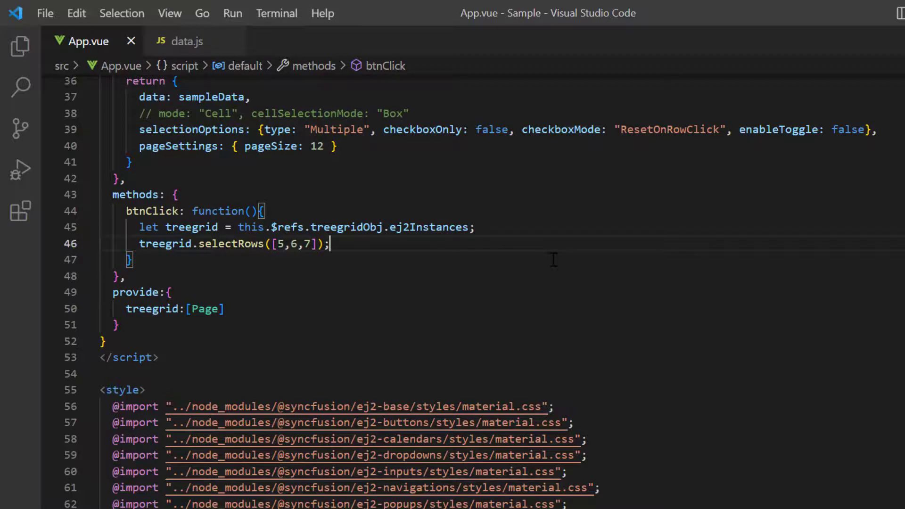
Switch the handler to treegrid.clearSelection(), then check tasks 4 and 5 and clear them via Selection API.
type("treegrid.clearSelection(")
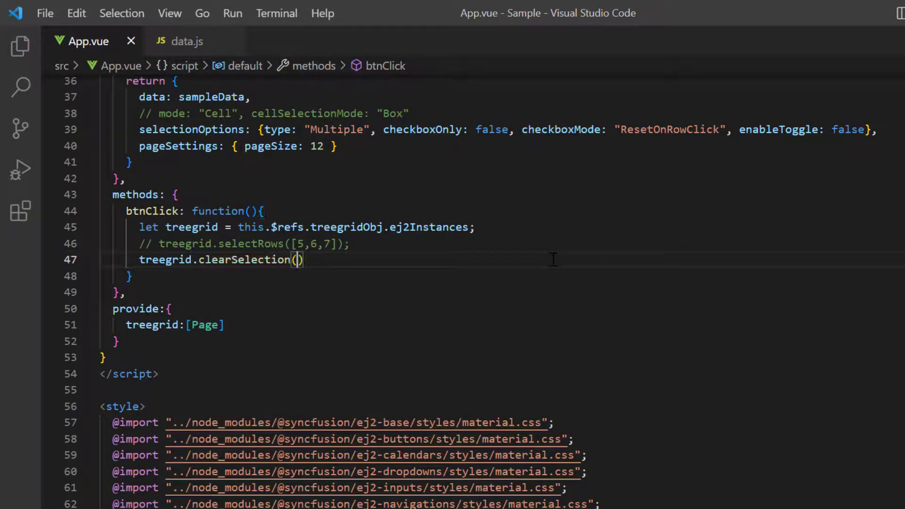
type(";")
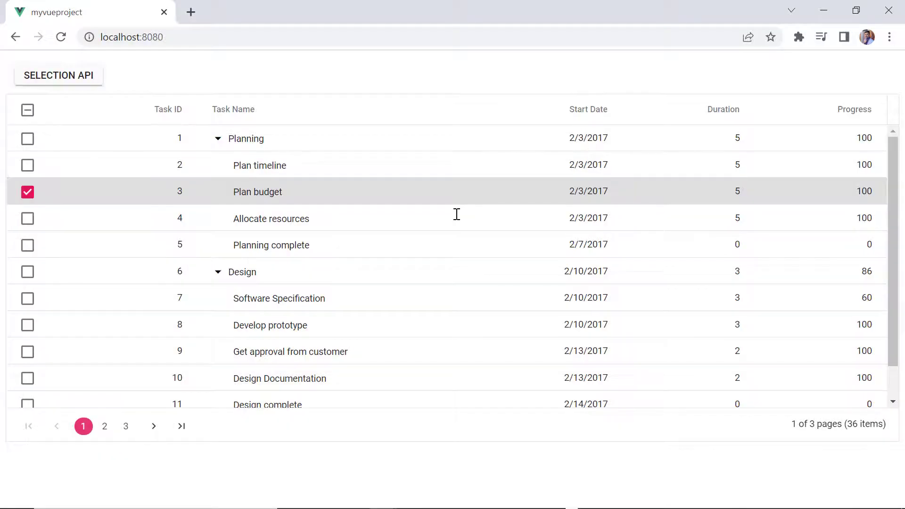
left_click(28, 218)
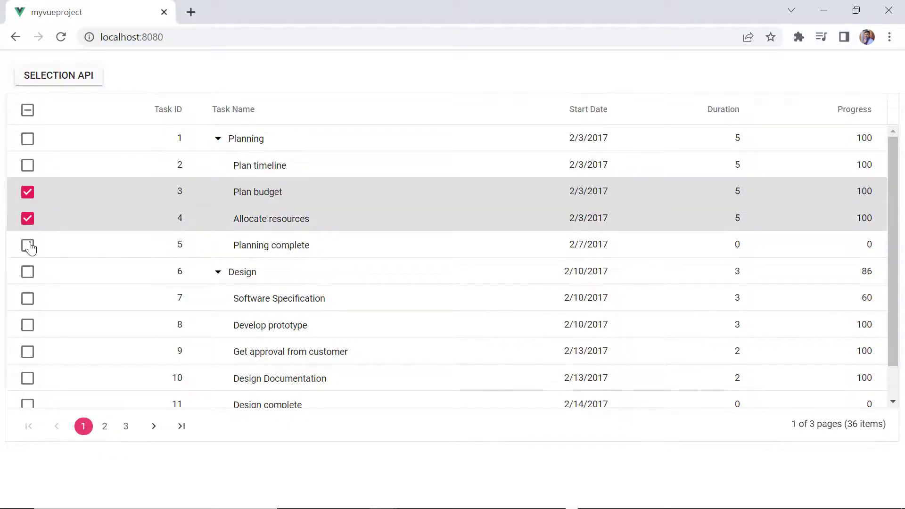
left_click(28, 244)
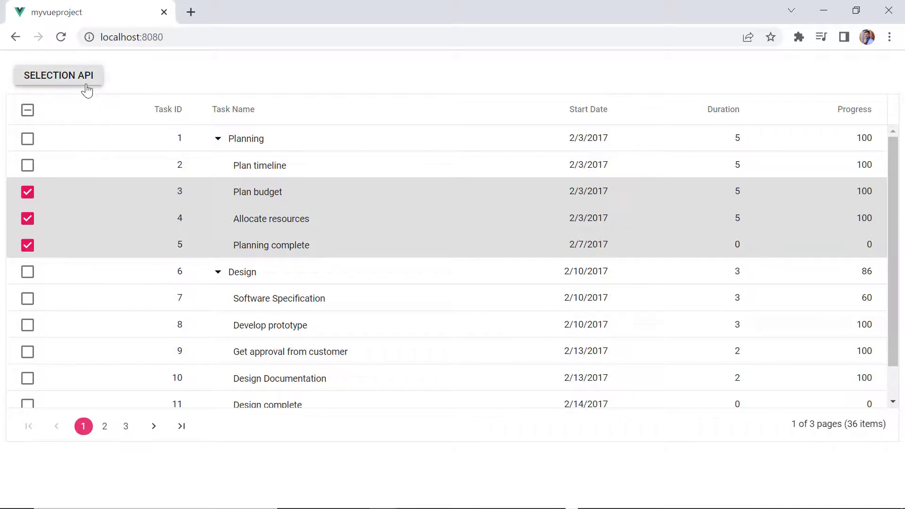
left_click(59, 75)
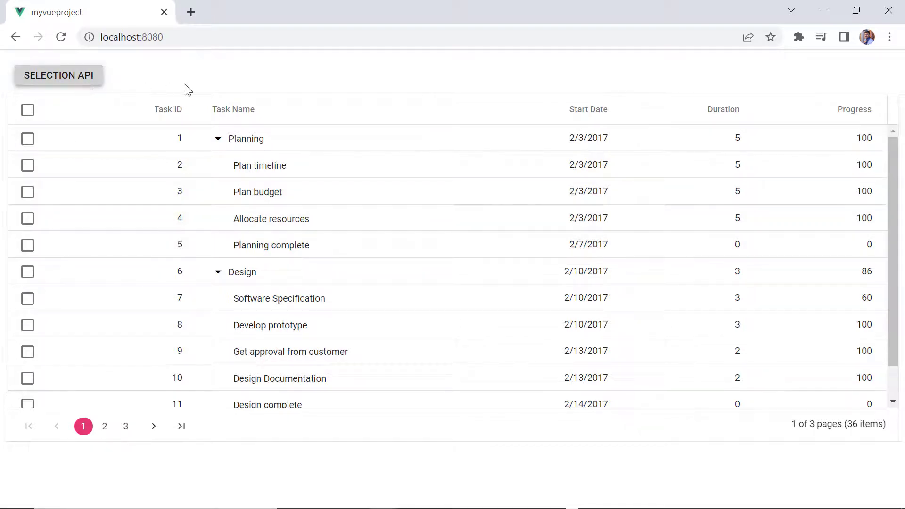